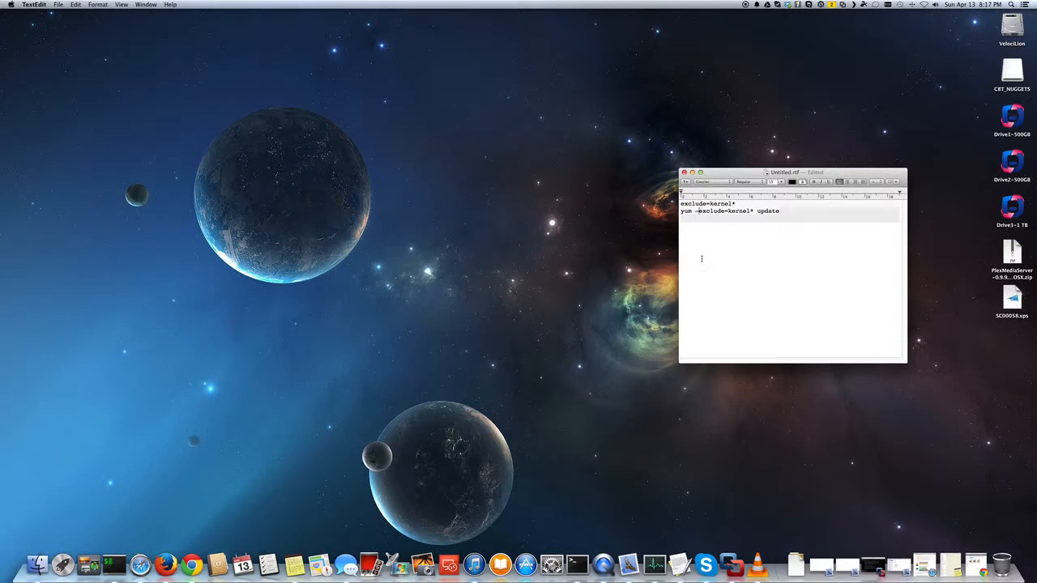
Open the iTerm Dock icon's context menu to return to the server session.
right_click(114, 563)
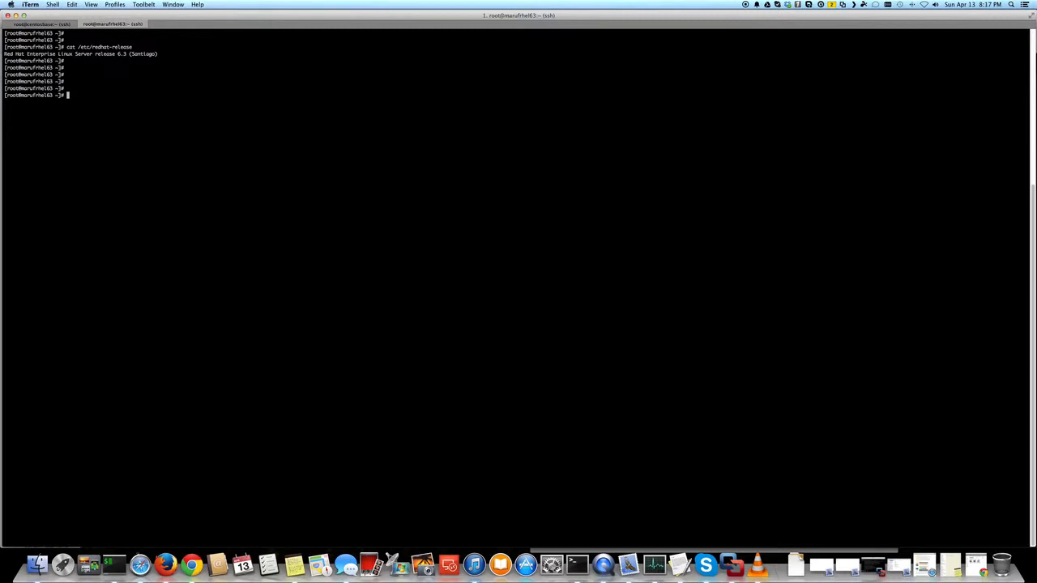
Inspect /etc/yum.conf in vim, then open the yum.conf manual page.
text(vim)
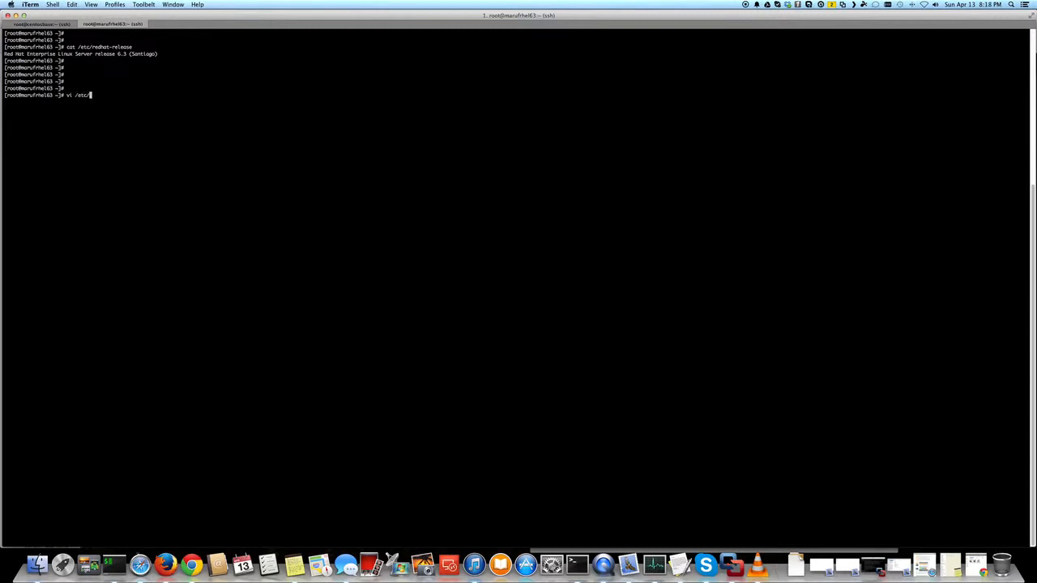
text(yum.conf)
text(man y)
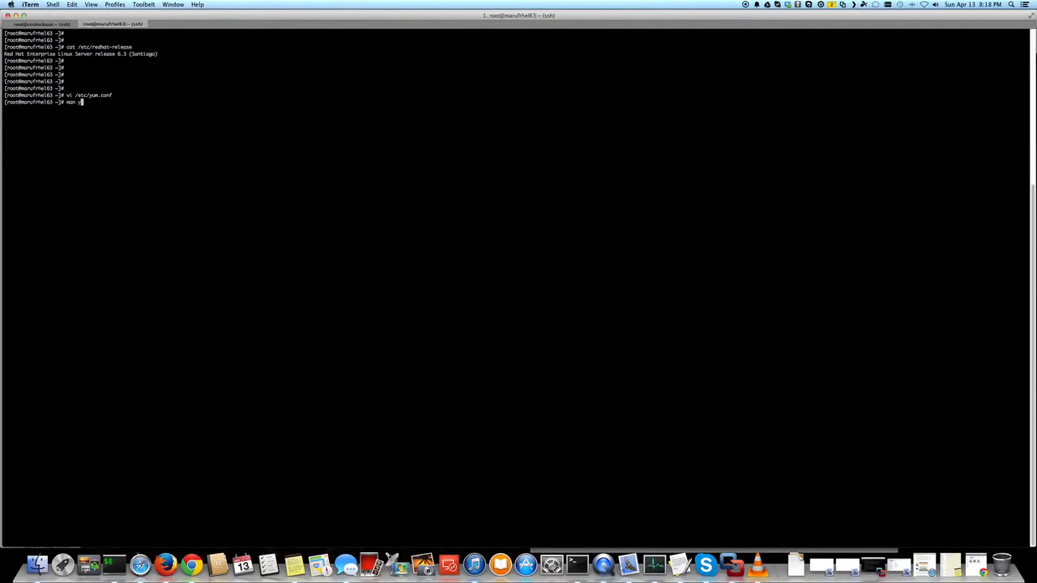
key(Return)
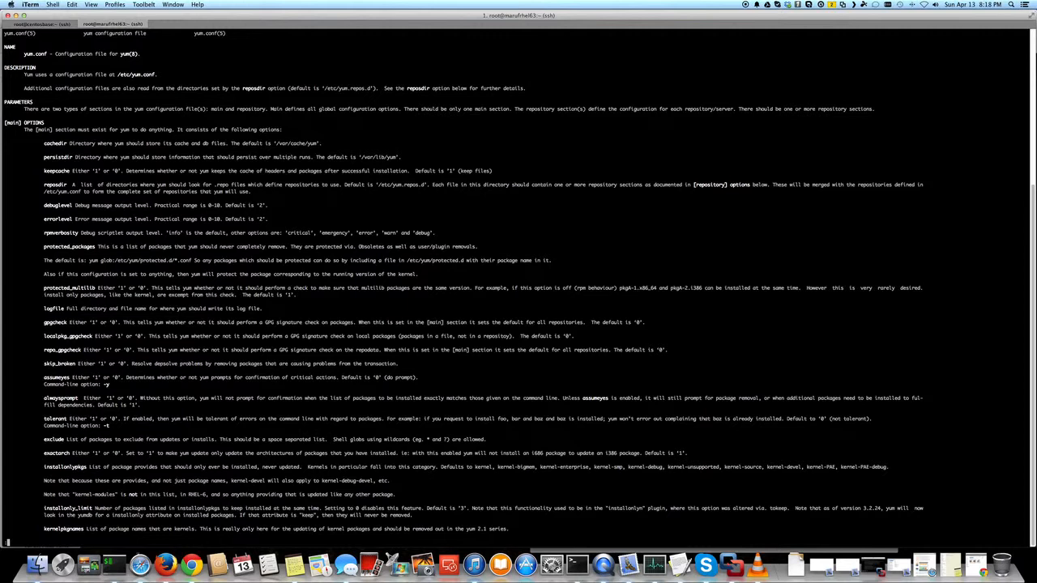
Scroll the yum.conf manual to the exclude option, highlight it, and quit man.
scroll(down, 3)
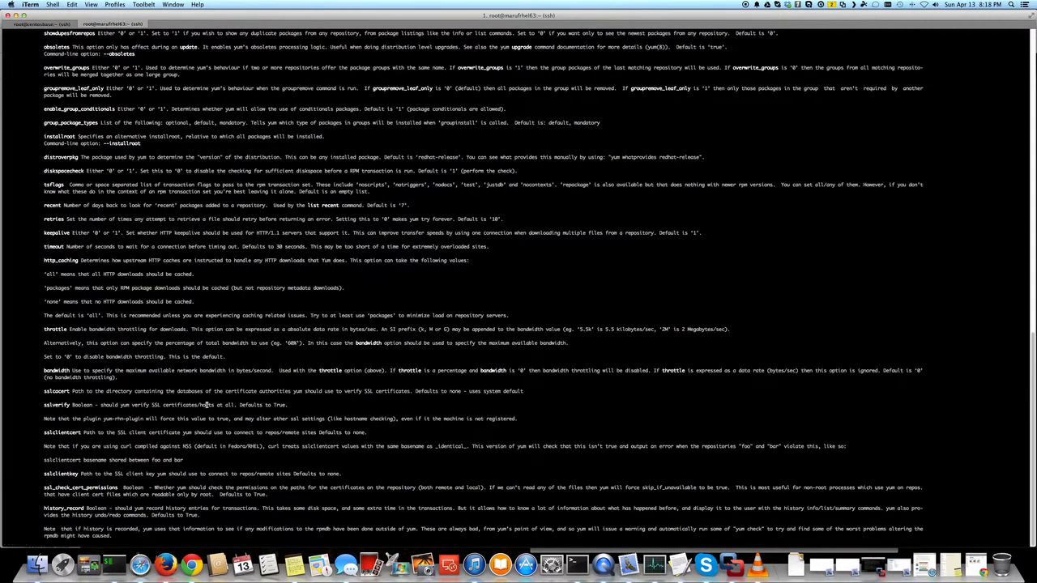
scroll(down, 3)
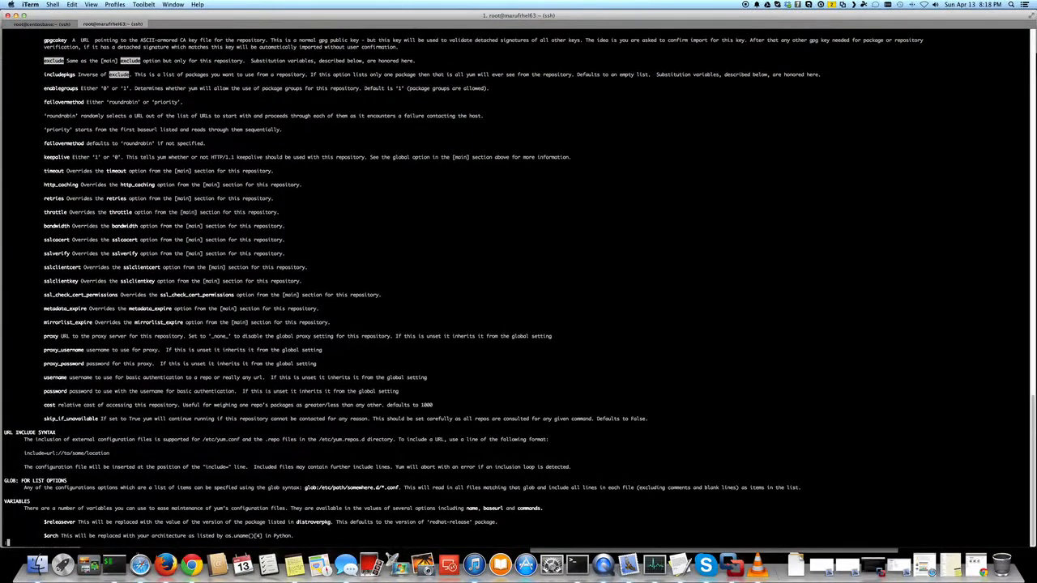
scroll(down, 3)
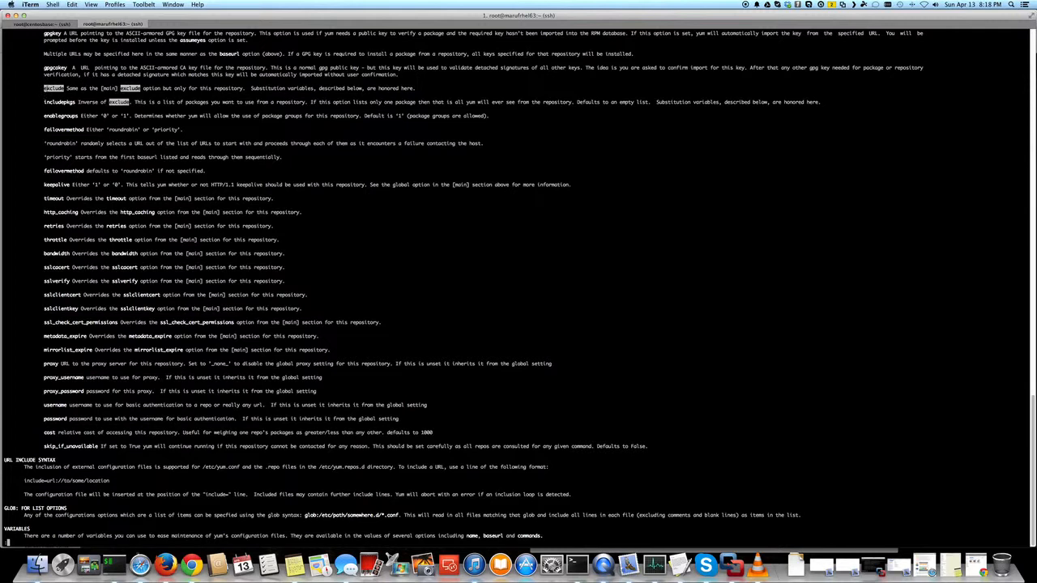
double_click(53, 87)
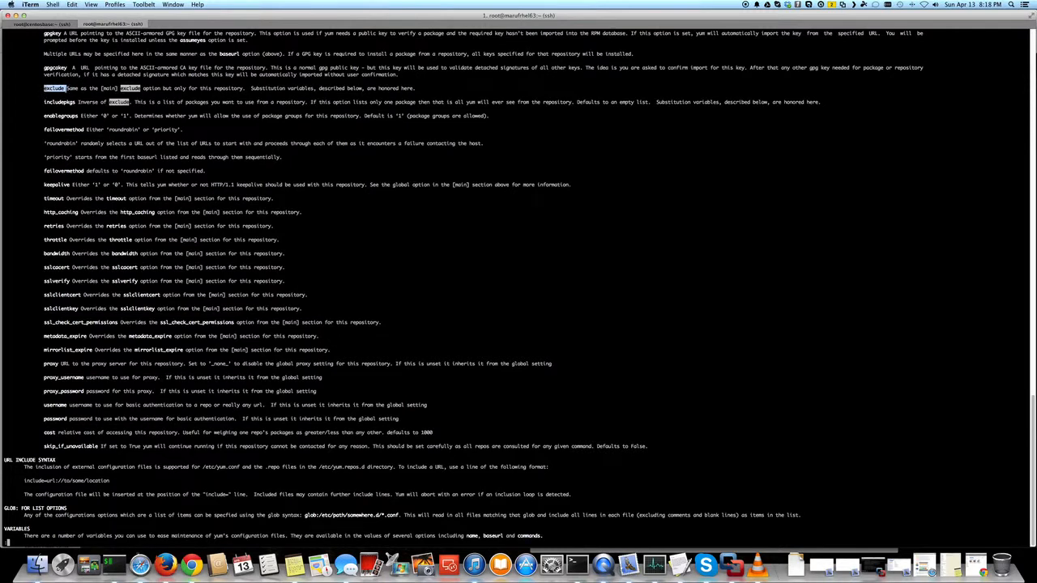
key(q)
text(yum )
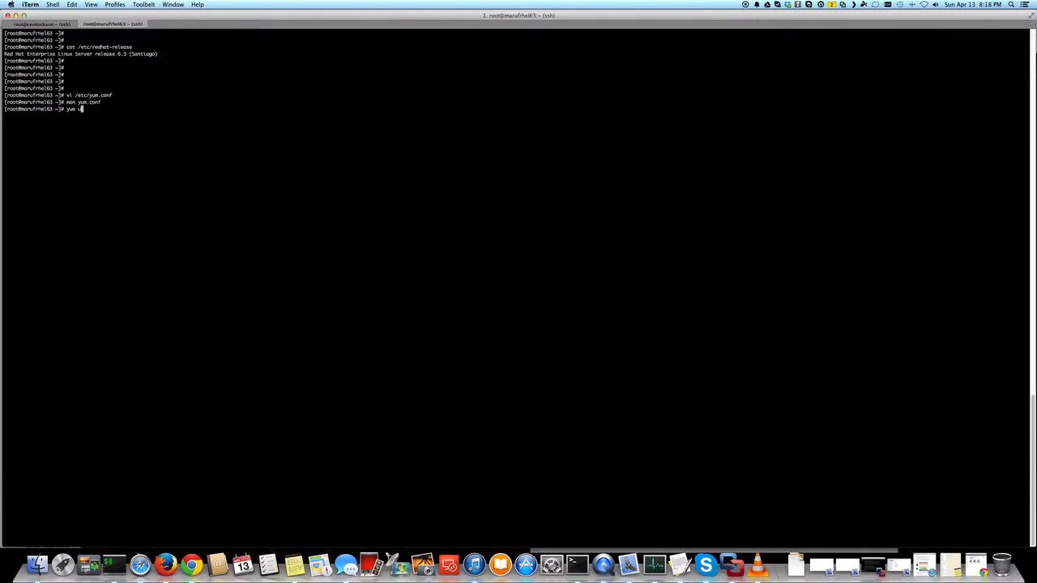
Run yum update and scroll to its summary: 31 installs, 346 upgrades, 332 M.
text(update)
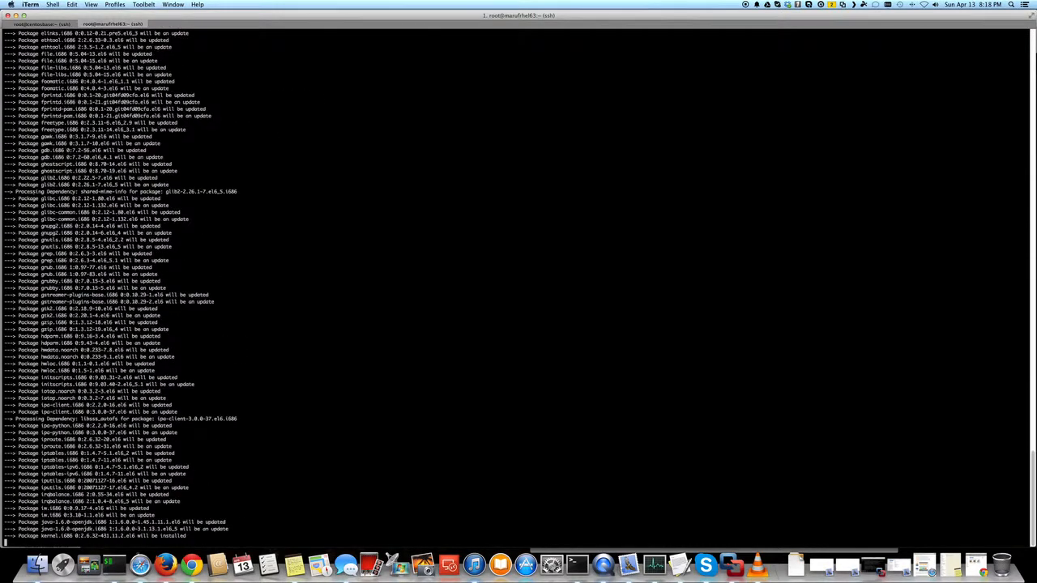
scroll(down, 3)
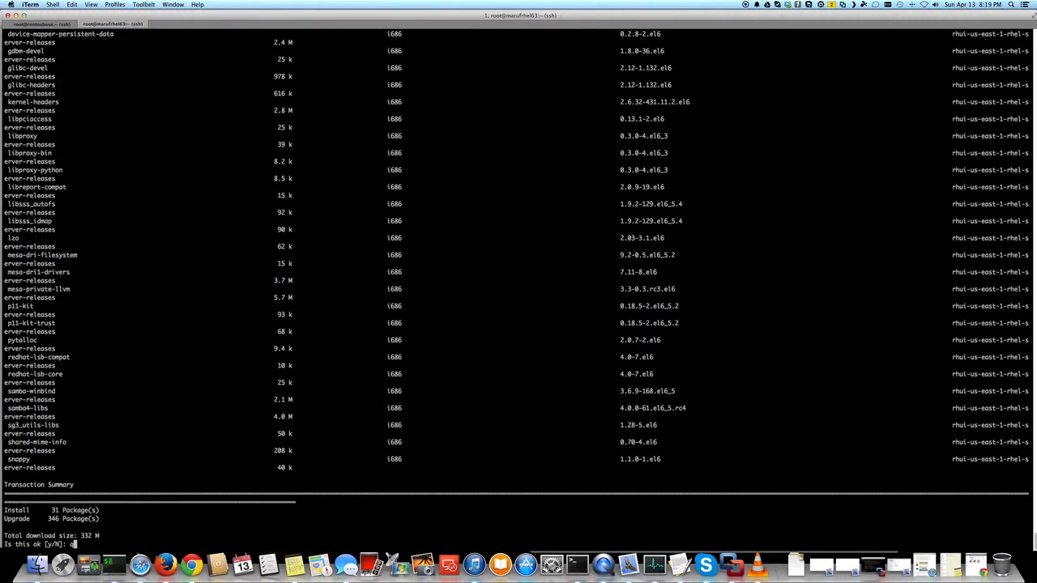
Decline the full update and type yum --exclude=kernel* update at the prompt.
text(n)
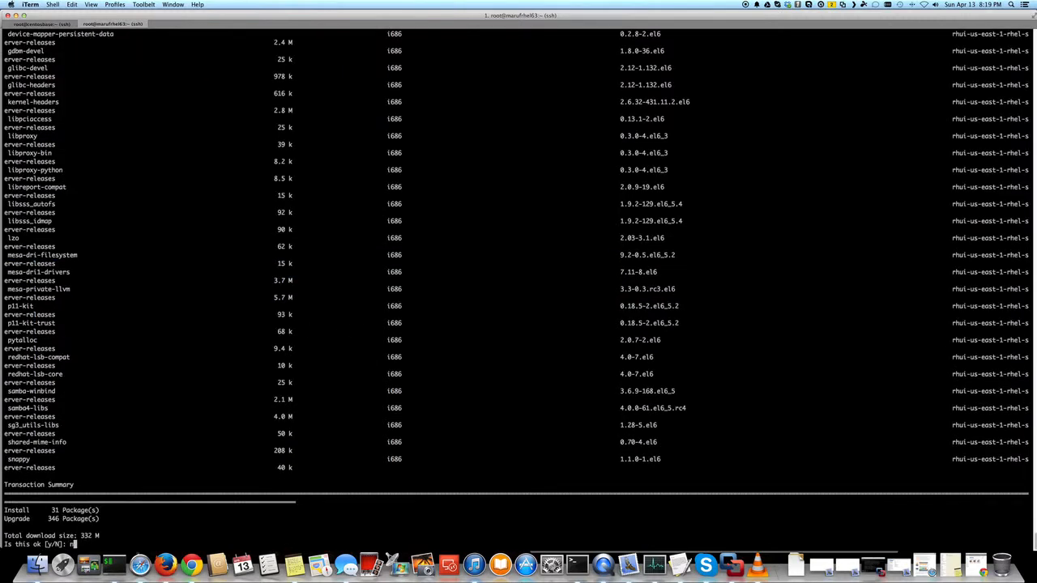
text(n)
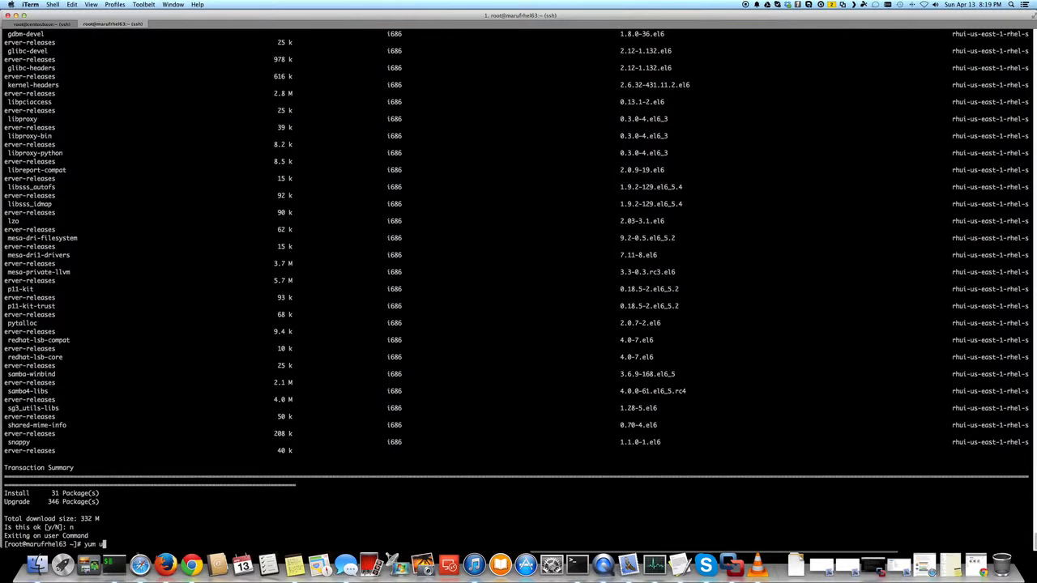
text(--exclude=kernel)
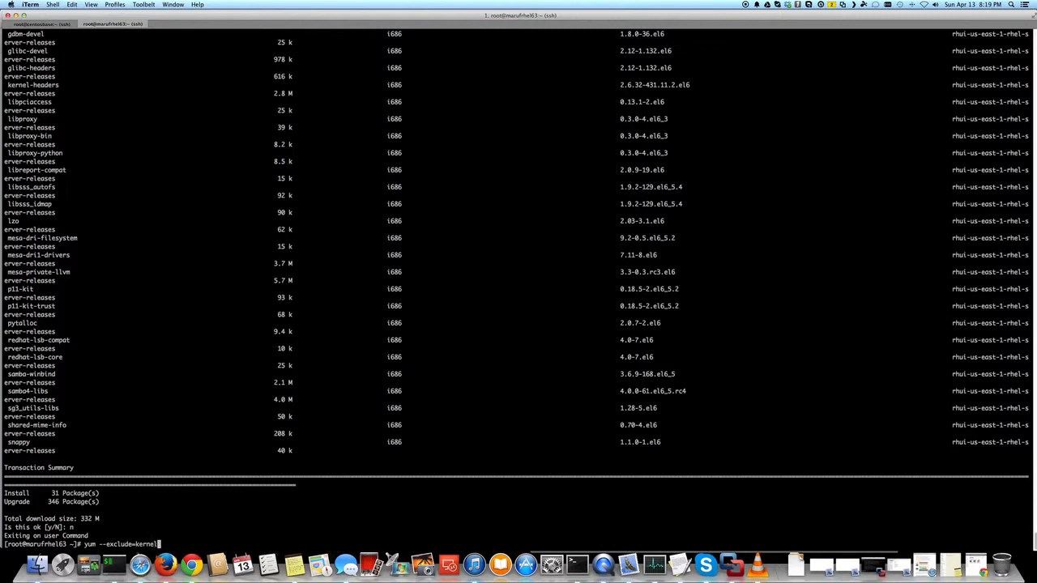
text(*)
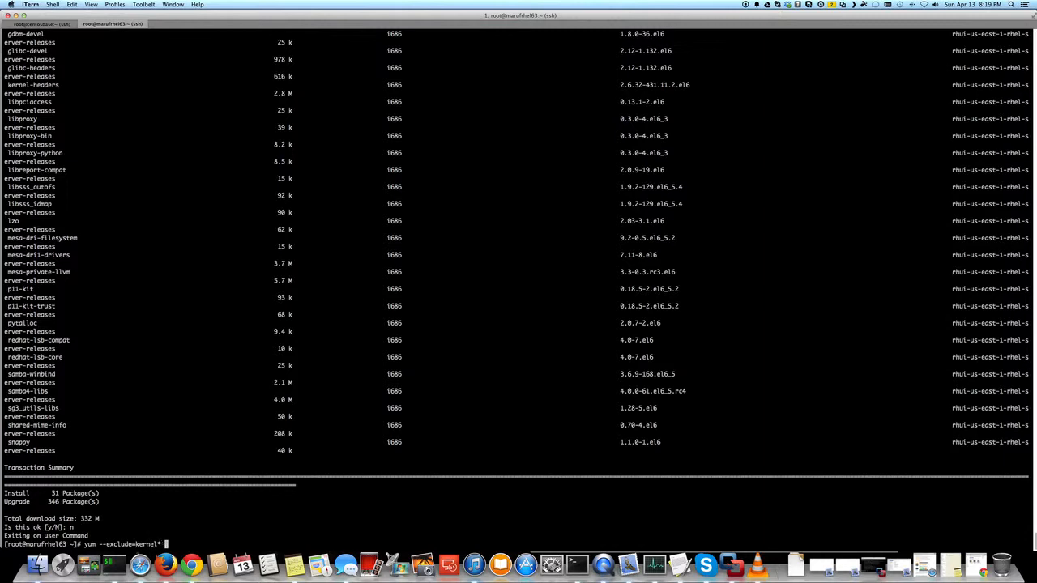
text(update)
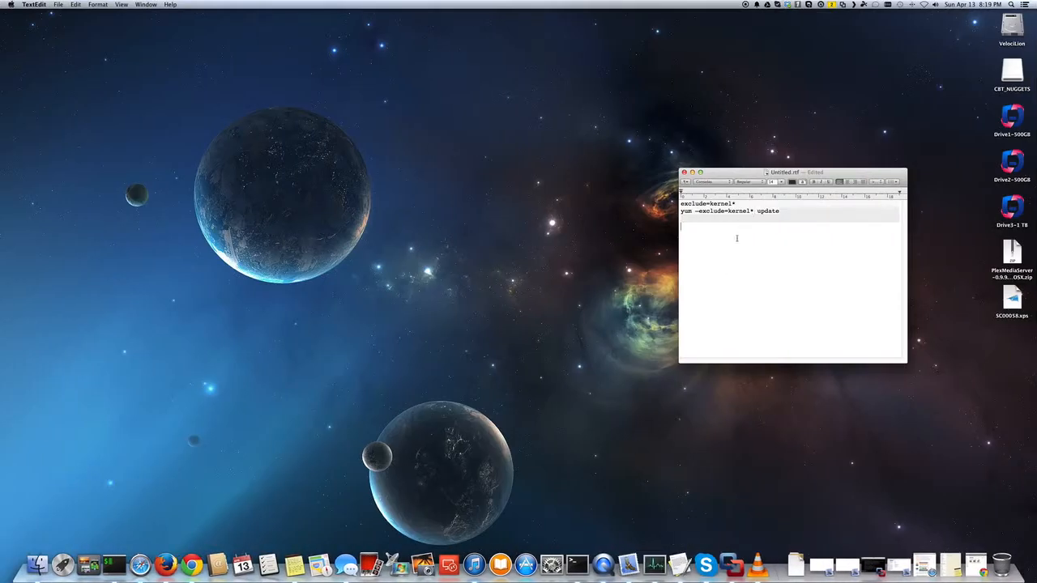
Bring the iTerm server window forward from the Dock icon's menu.
right_click(577, 562)
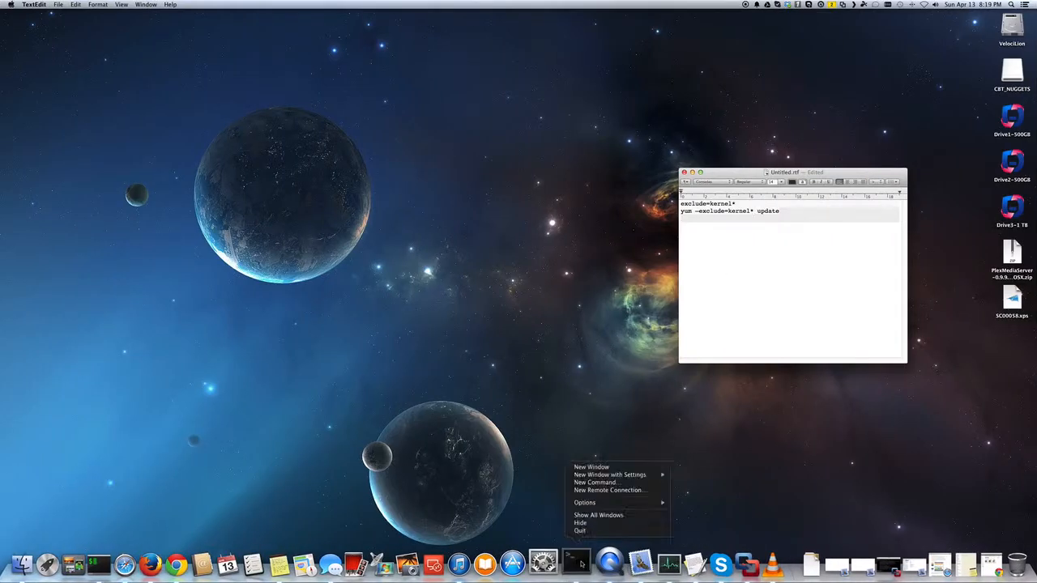
click(592, 467)
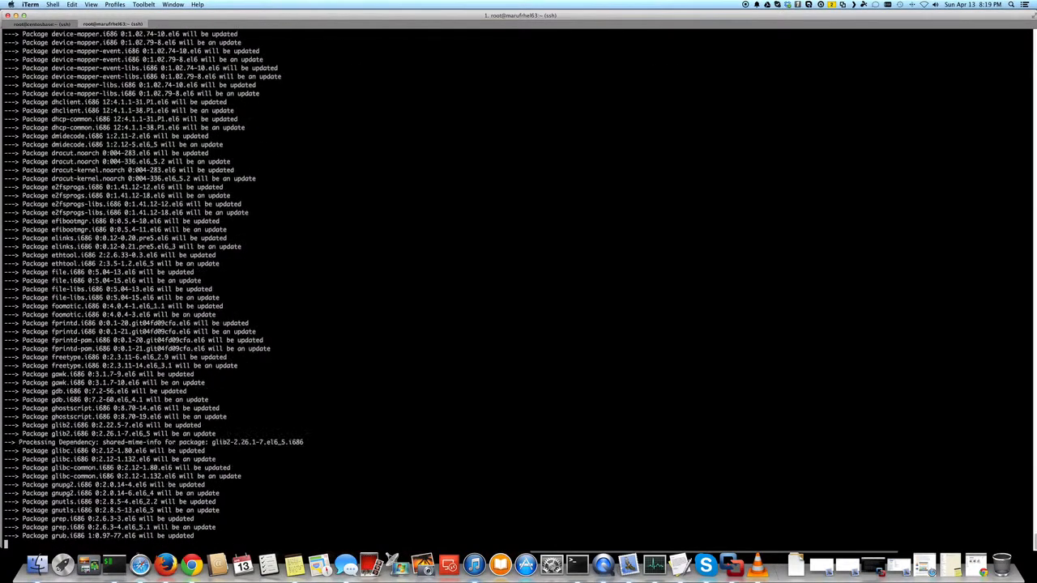
Run yum clean all, rerun yum --exclude=kernel* update, and review the dependency errors.
scroll(down, 3)
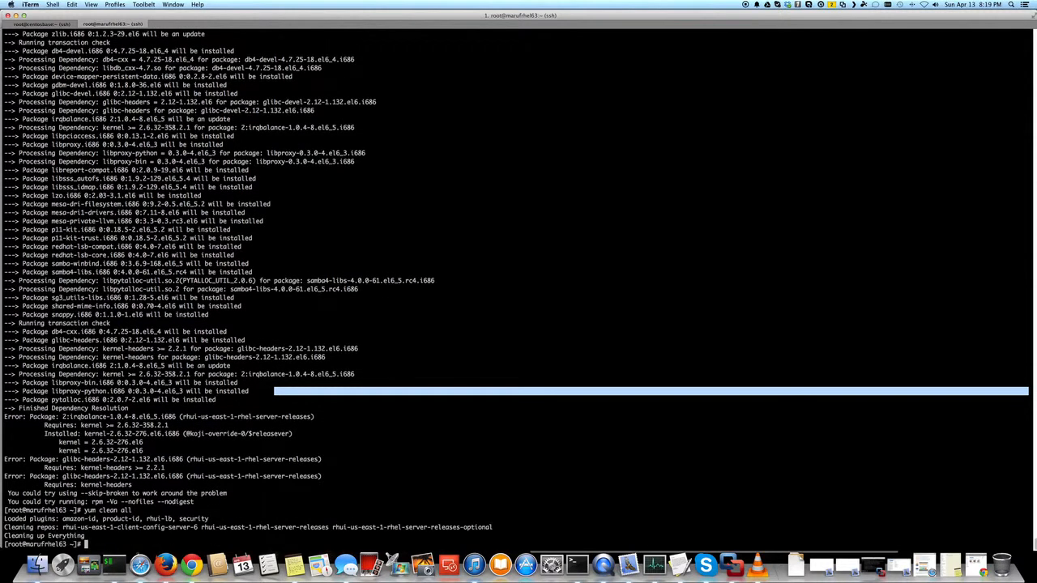
text(yum clean all)
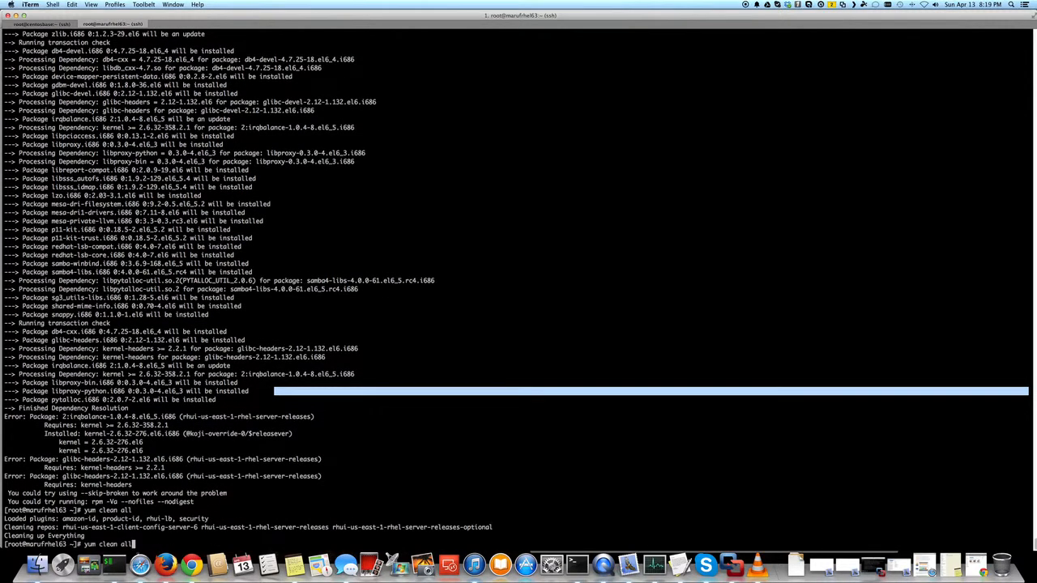
text(yum --exclude=kernel* update)
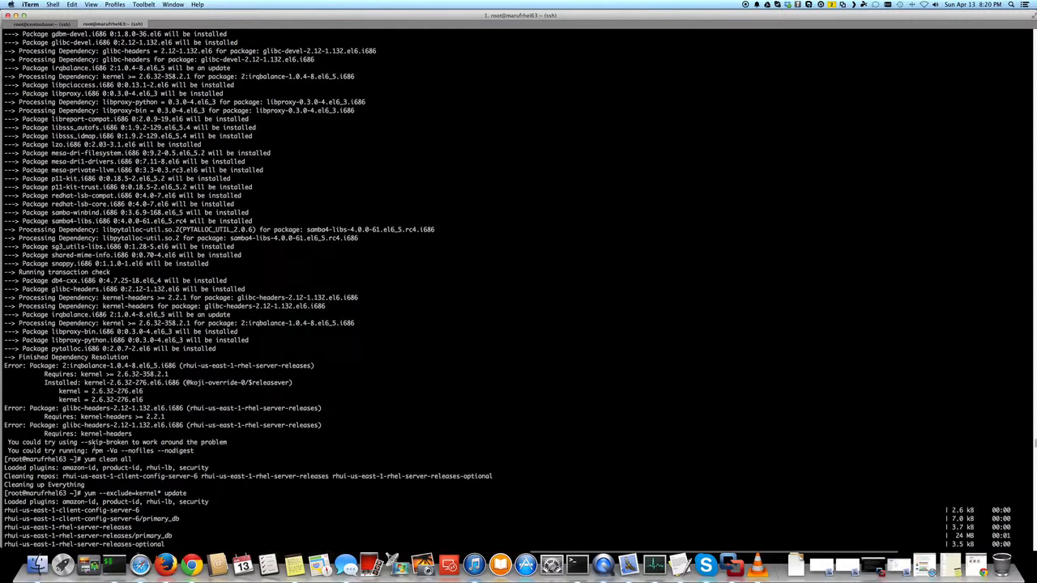
double_click(97, 442)
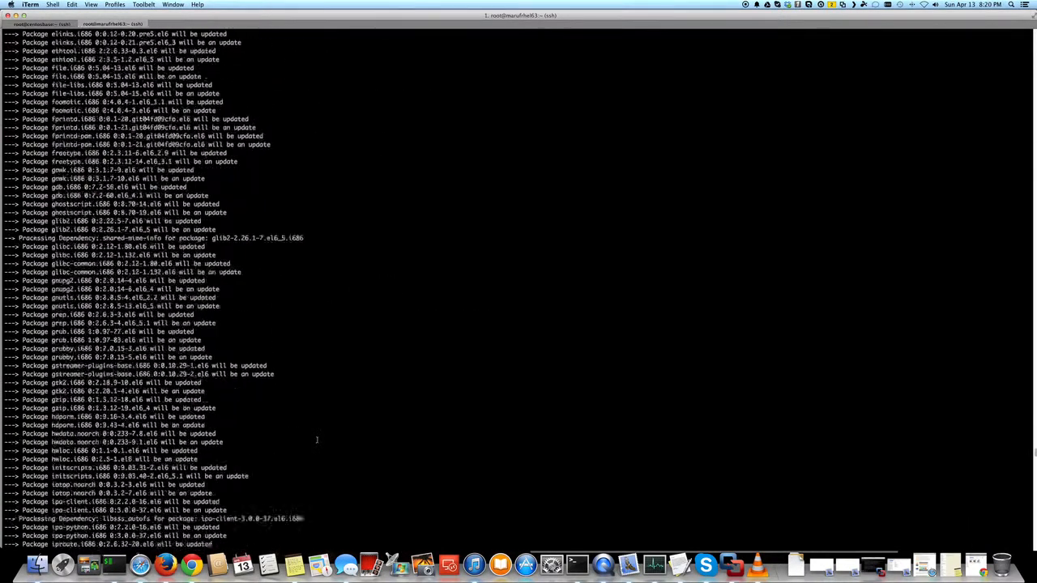
scroll(down, 3)
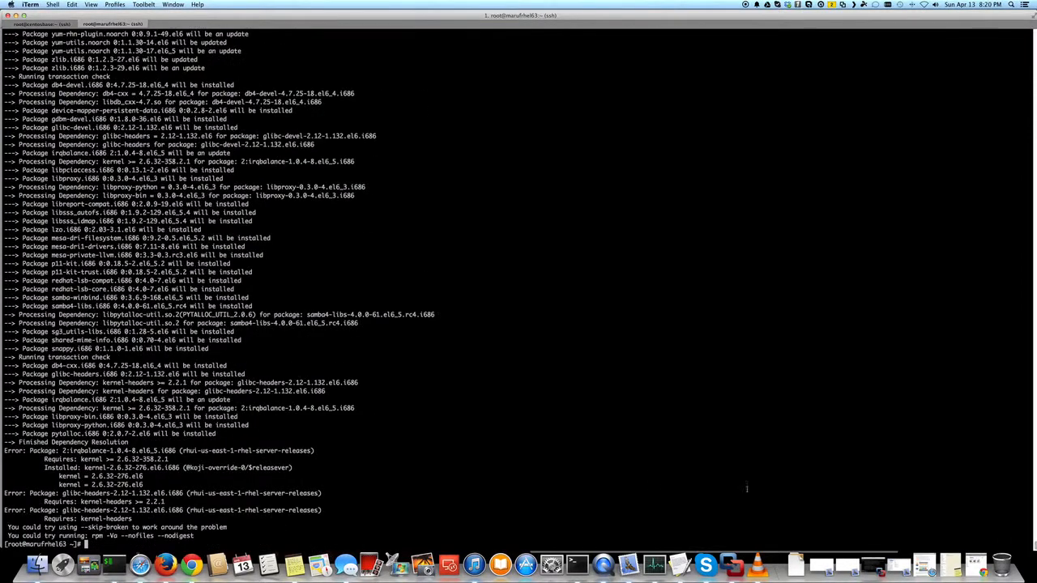
Run yum --exclude=kernel* update --skip-broken on the server.
text(yum --exclude=kernel* update)
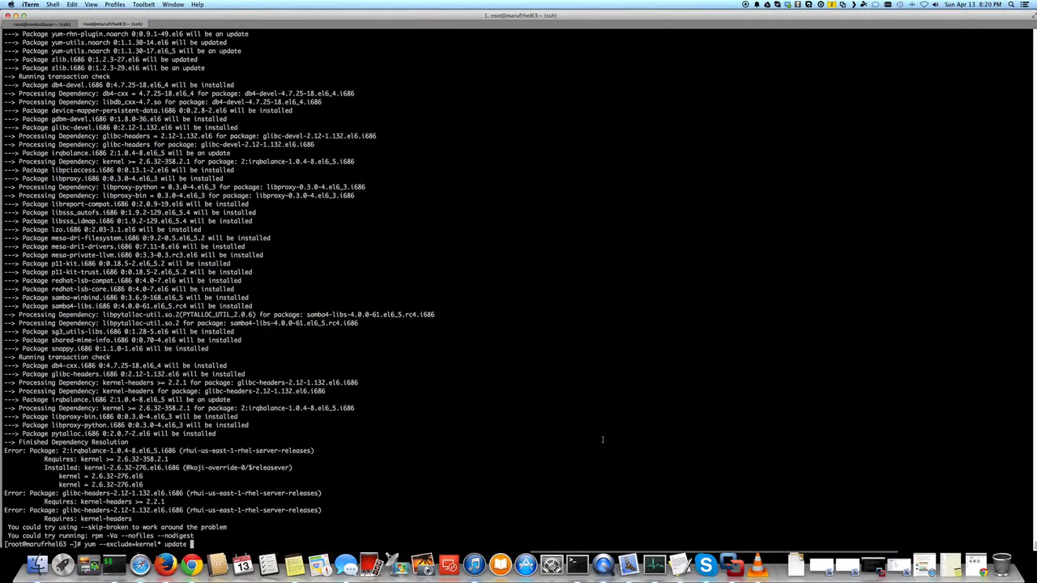
text(--skip-broken)
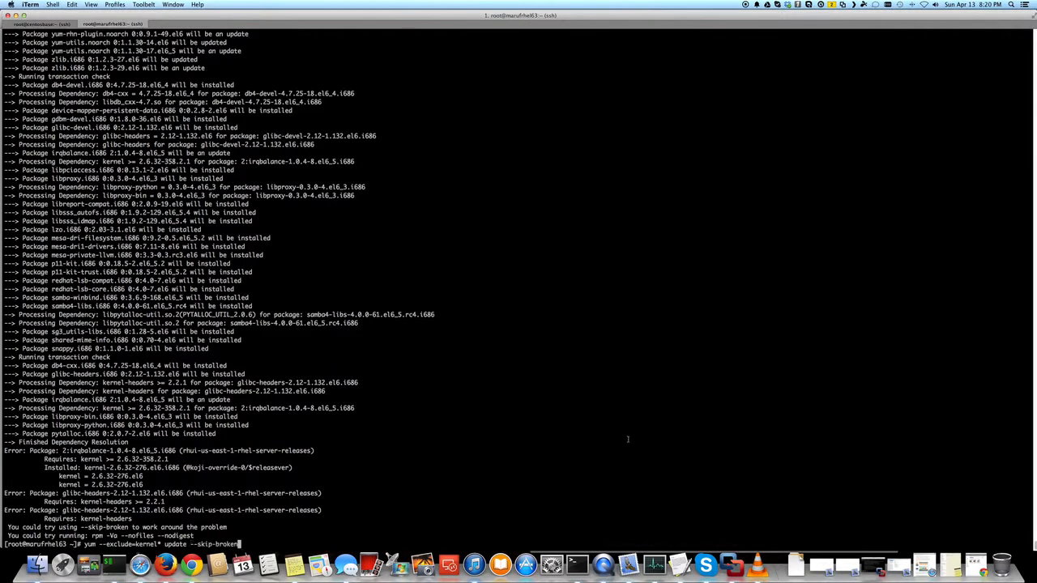
key(enter)
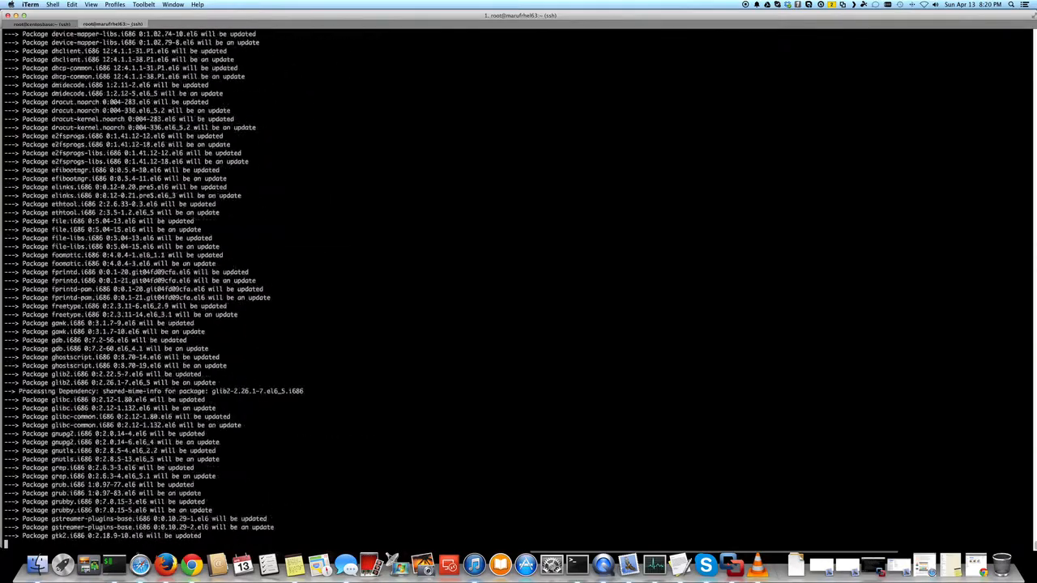
Review the transaction summary: 24 installs, 299 upgrades, 267 M download.
scroll(down, 3)
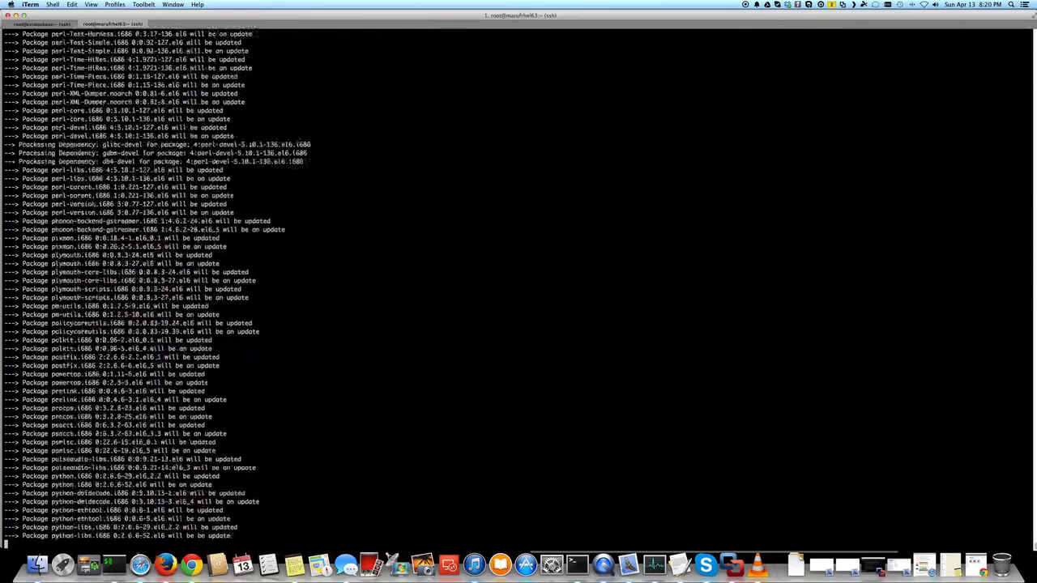
scroll(down, 3)
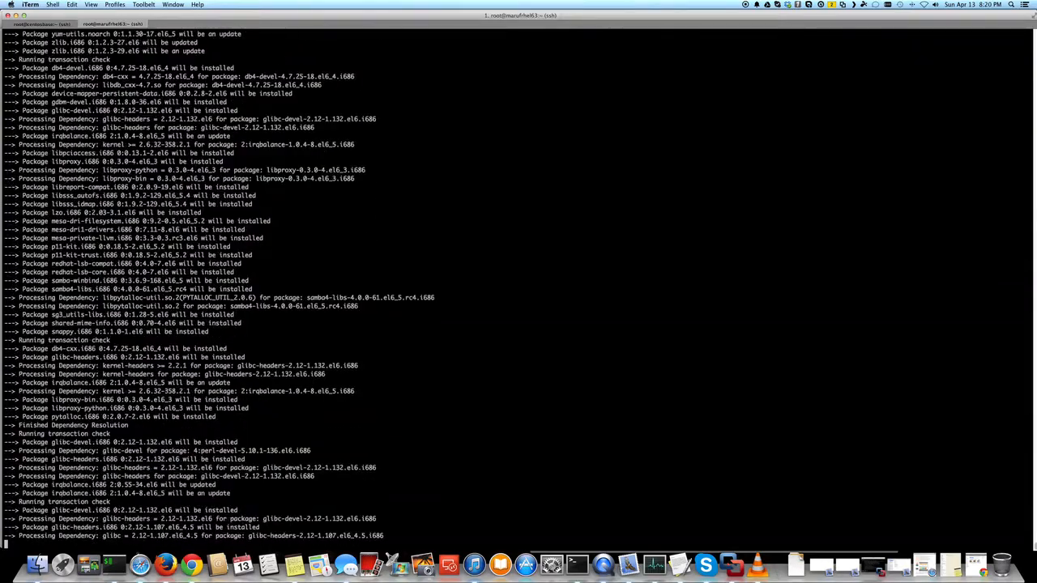
scroll(down, 3)
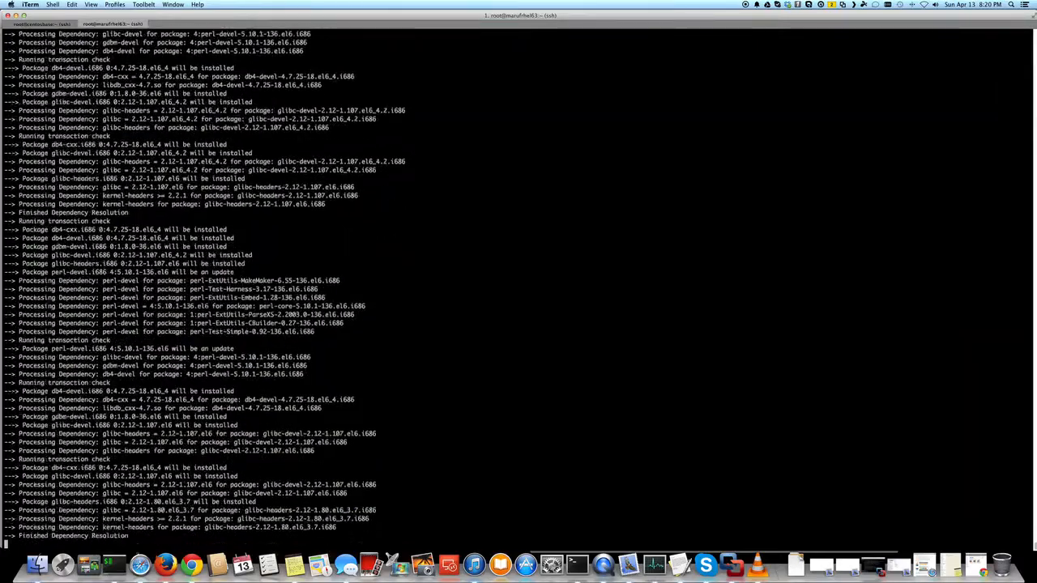
scroll(down, 3)
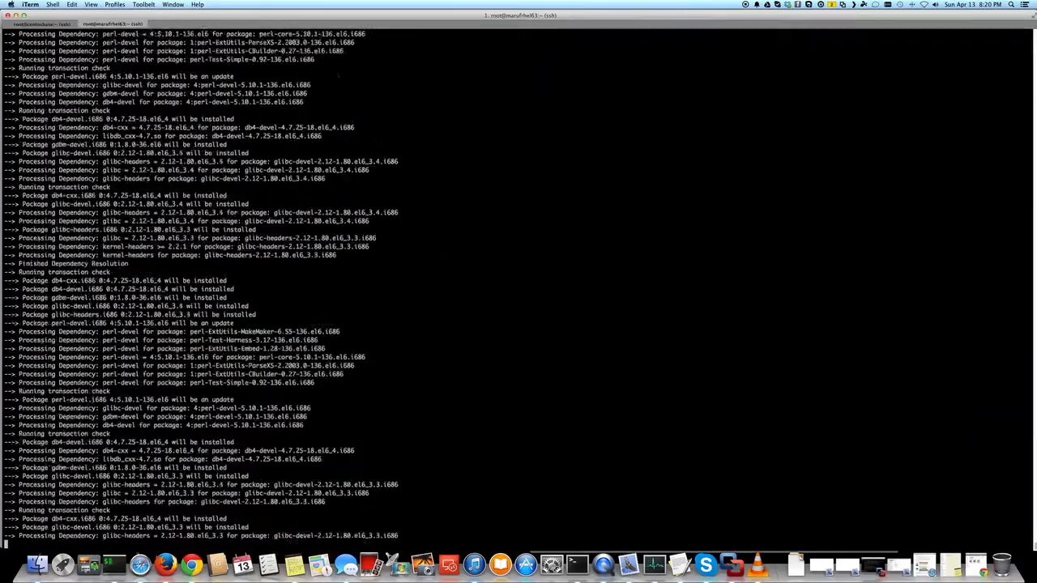
scroll(down, 3)
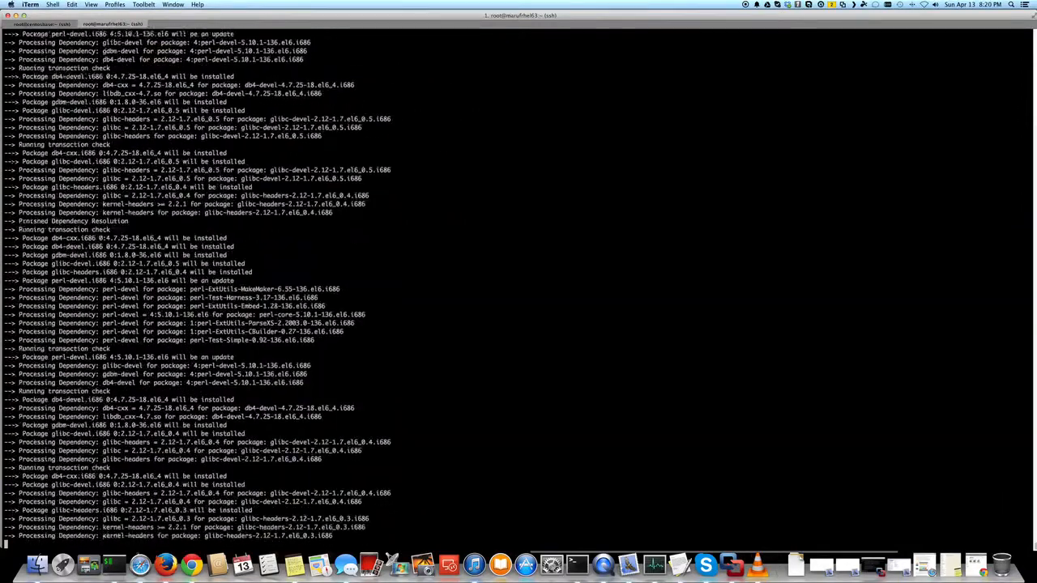
scroll(down, 3)
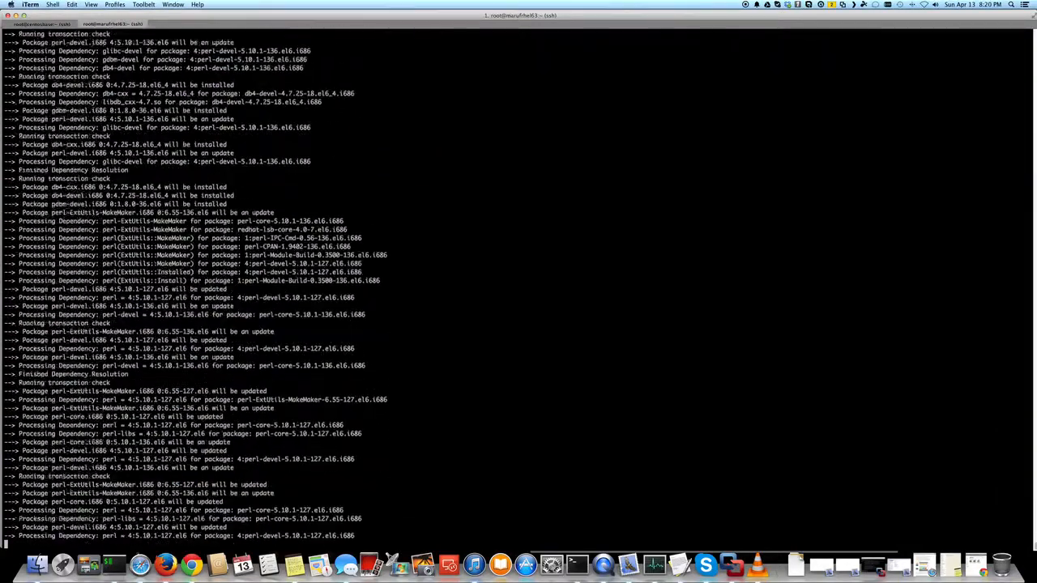
scroll(down, 3)
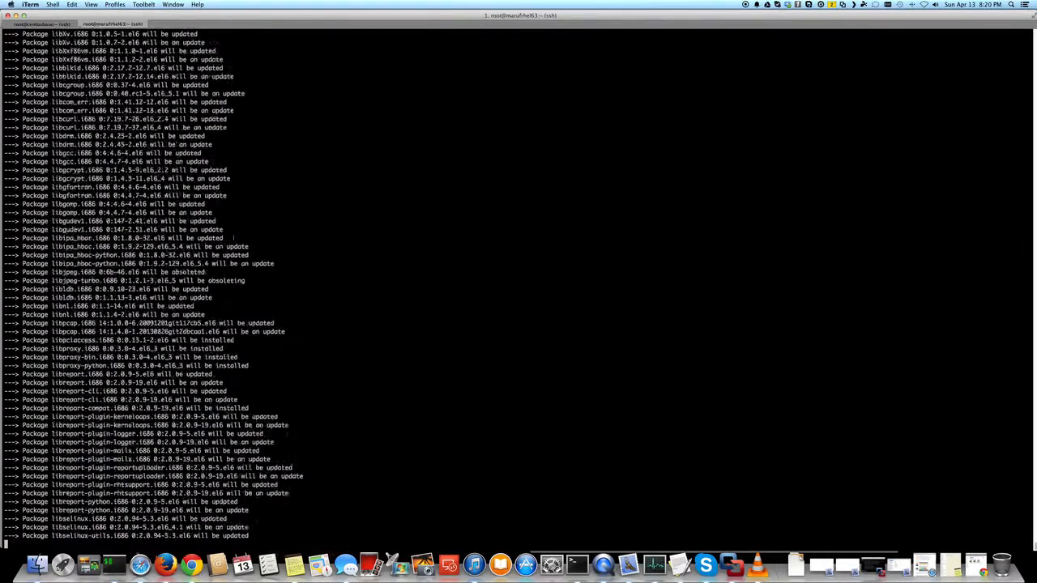
scroll(down, 3)
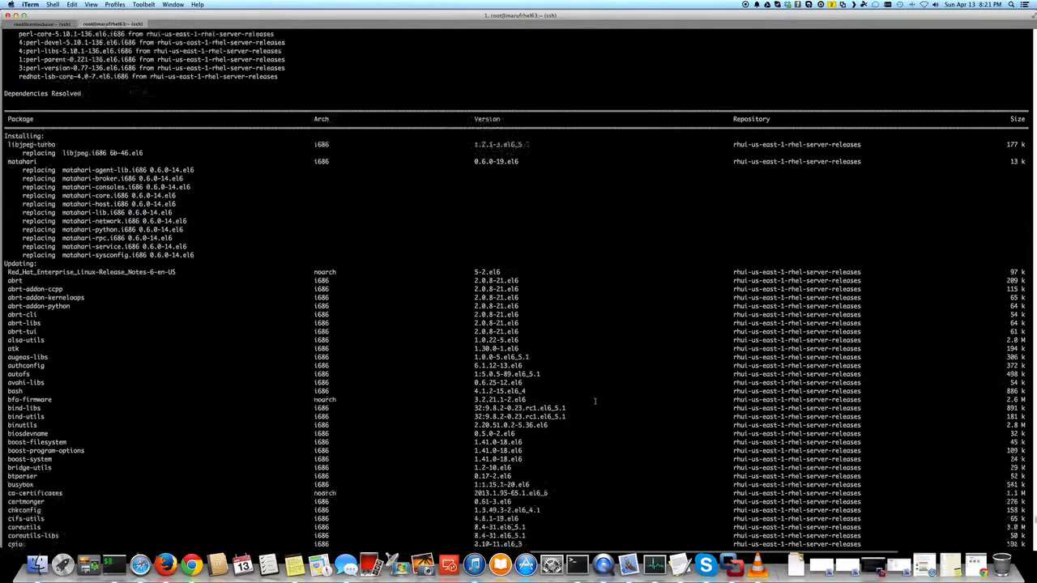
scroll(down, 3)
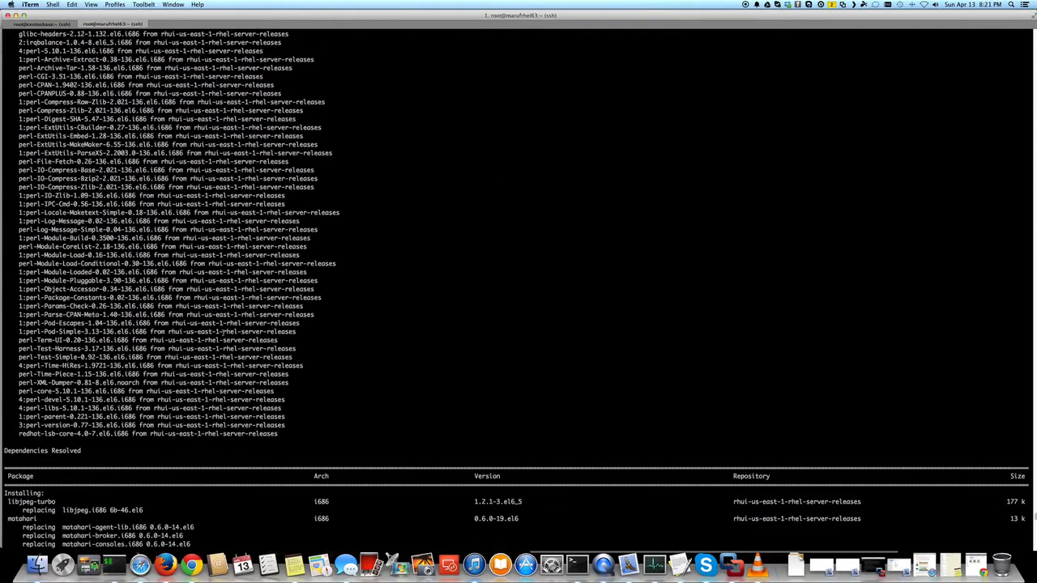
scroll(down, 3)
text(vi)
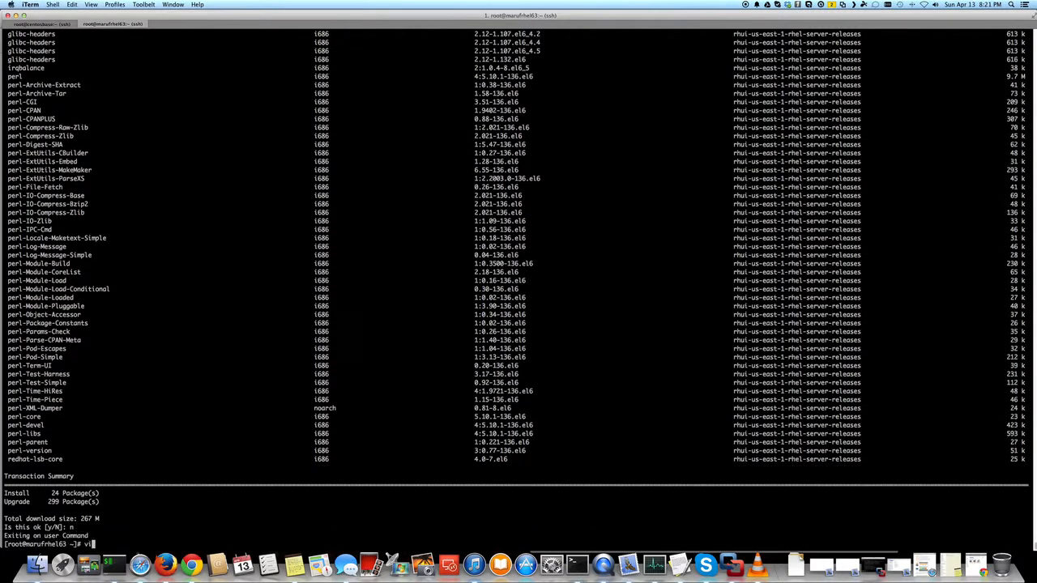
Add exclude=kernel* to /etc/yum.conf in vi and save the file.
text(/etc/yum.)
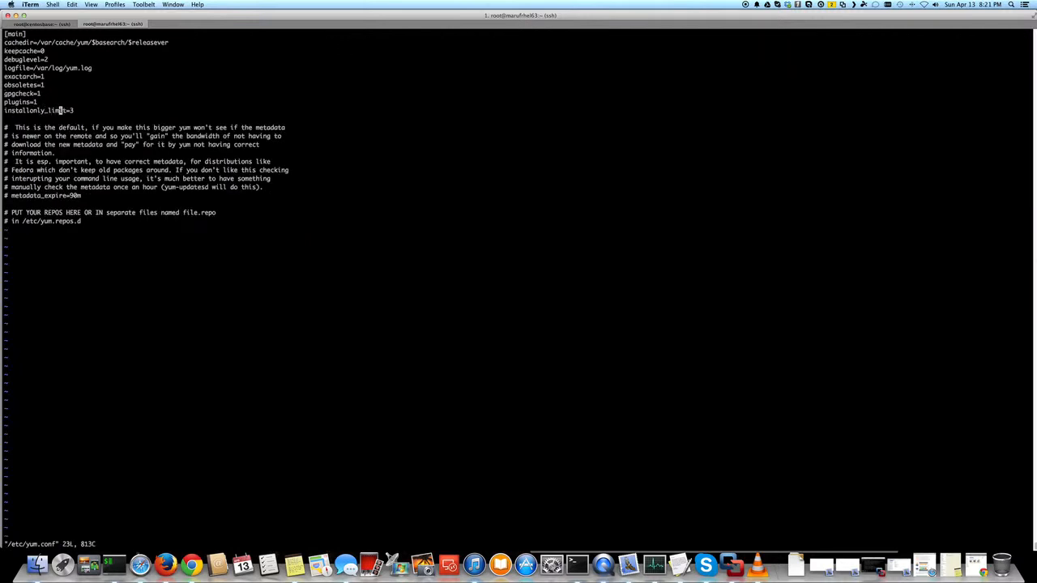
text(exclu)
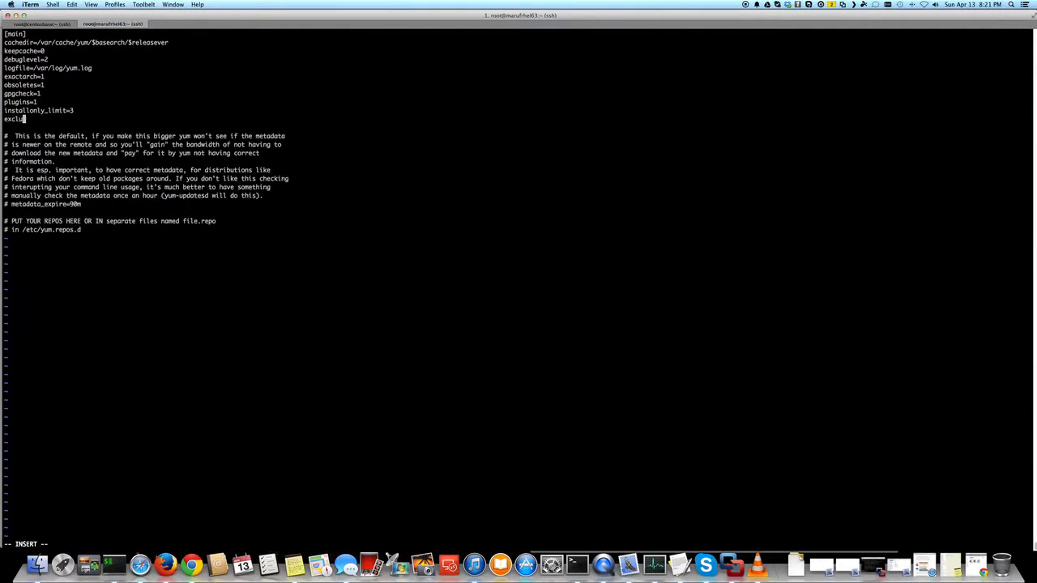
text(kernel)
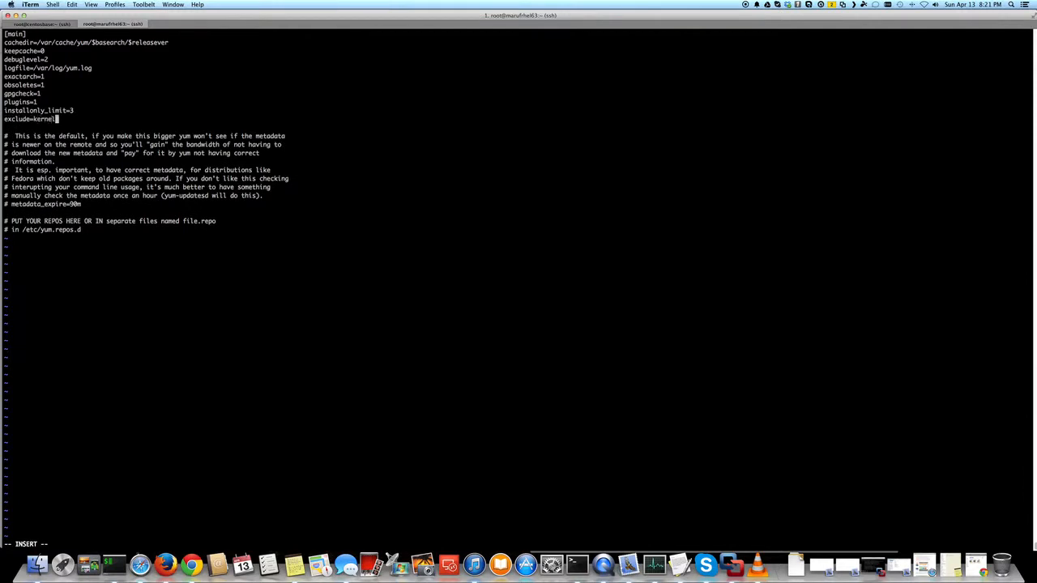
text(*)
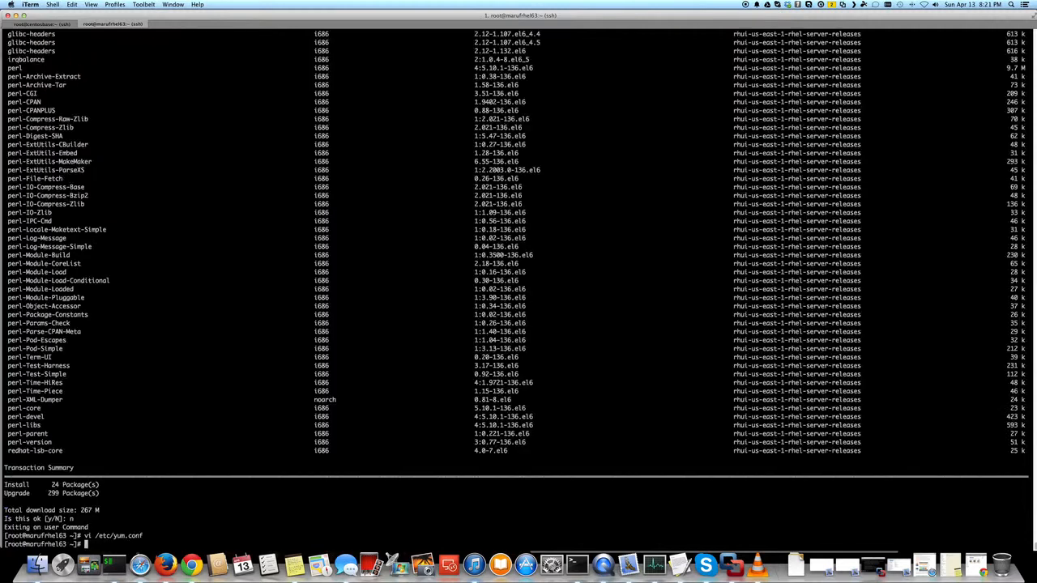
Run yum clean all, then type yum --exclude=kernel* update --skip-broken.
text(yum clean)
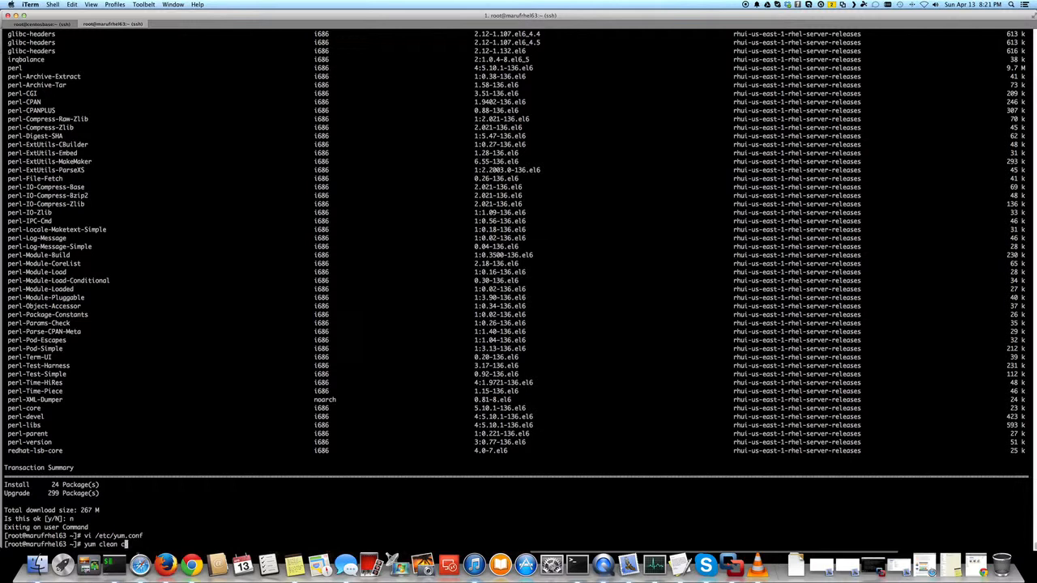
key(Return)
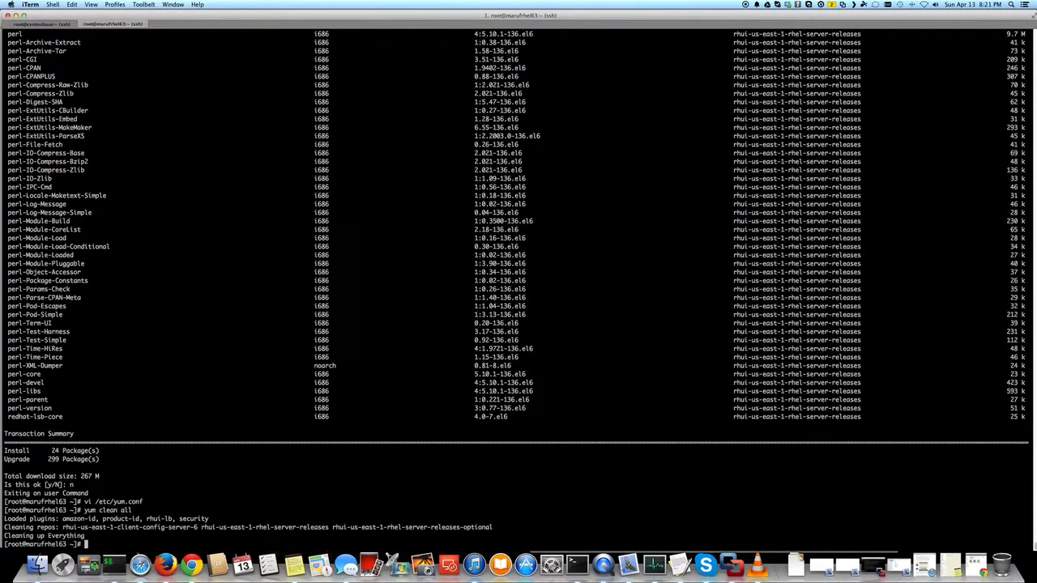
text(yum --exclude=kernel* update --skip-broken)
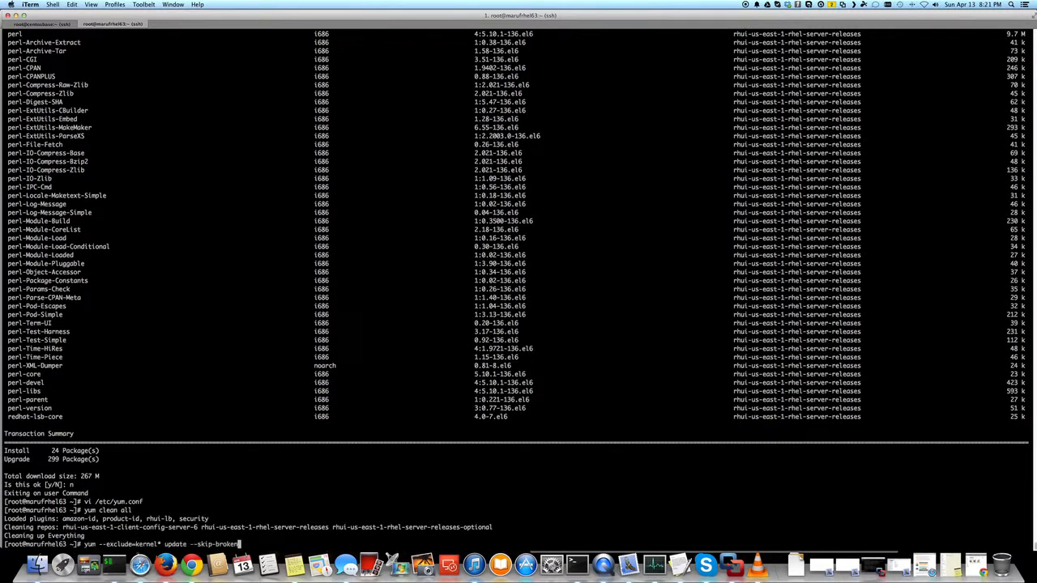
Run plain yum update and read the irqbalance and glibc-headers kernel dependency errors.
key(BackSpace)
text(yum update)
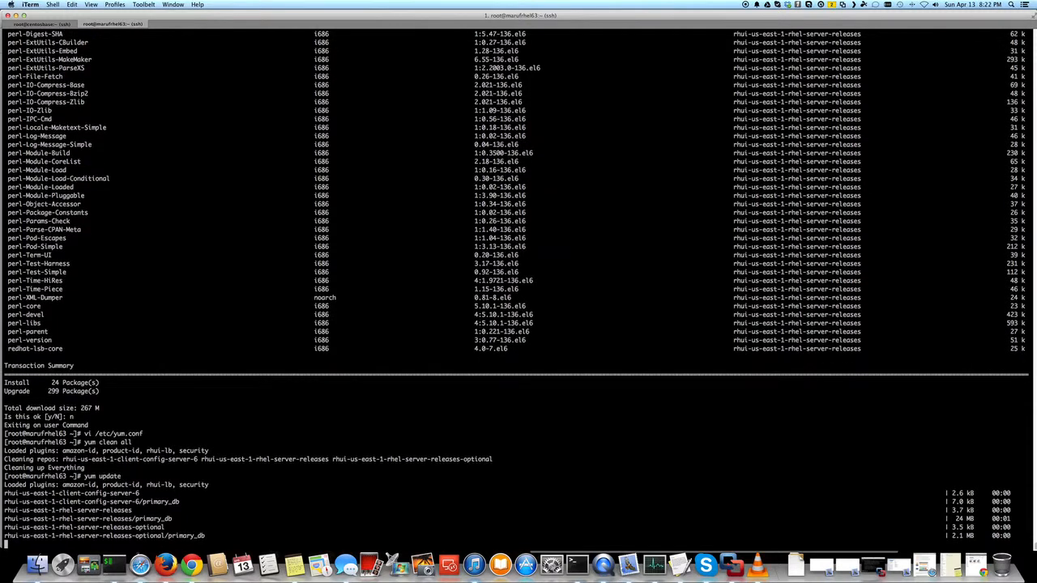
scroll(down, 3)
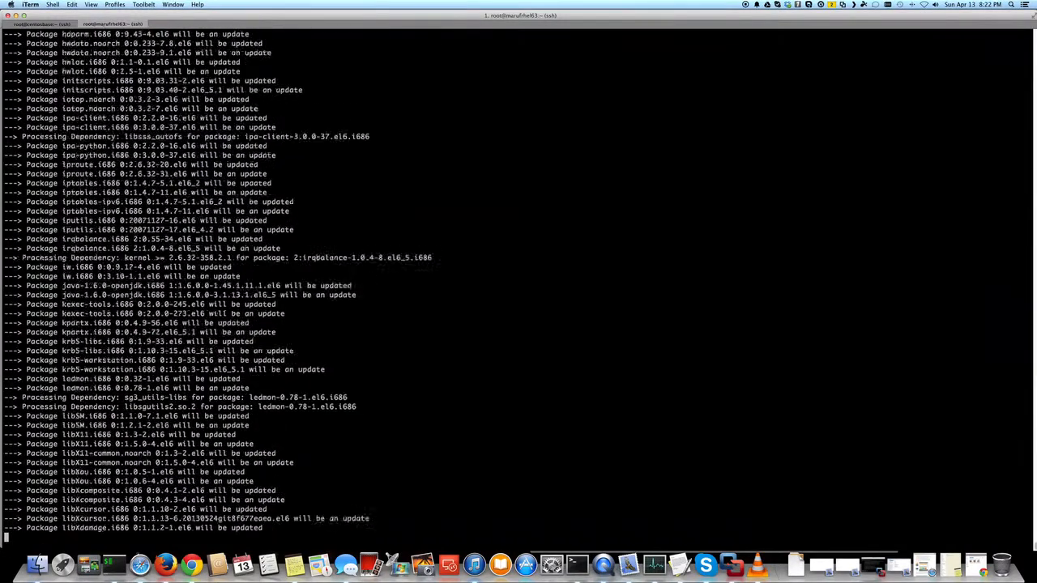
scroll(down, 3)
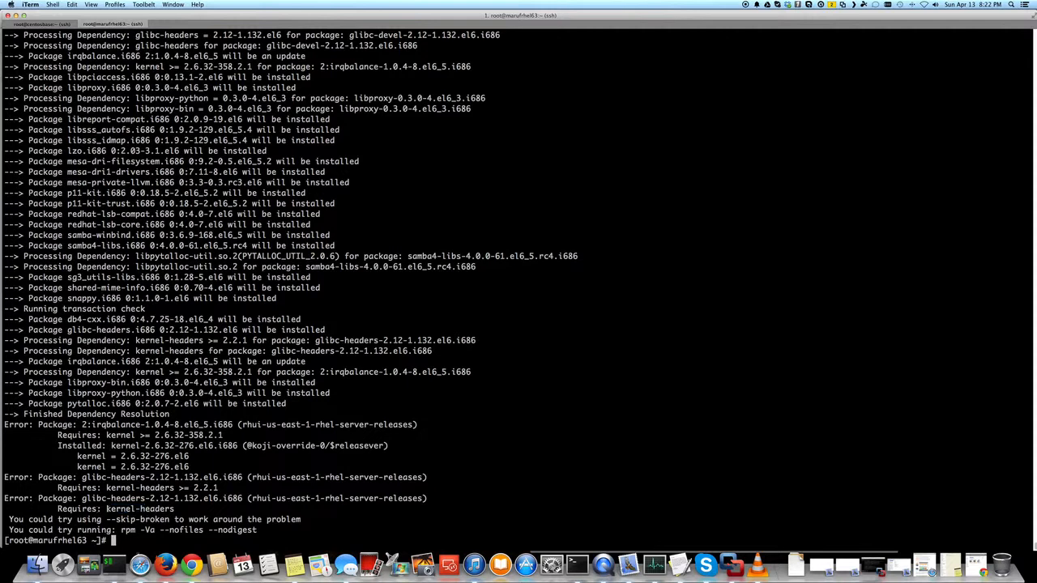
double_click(136, 508)
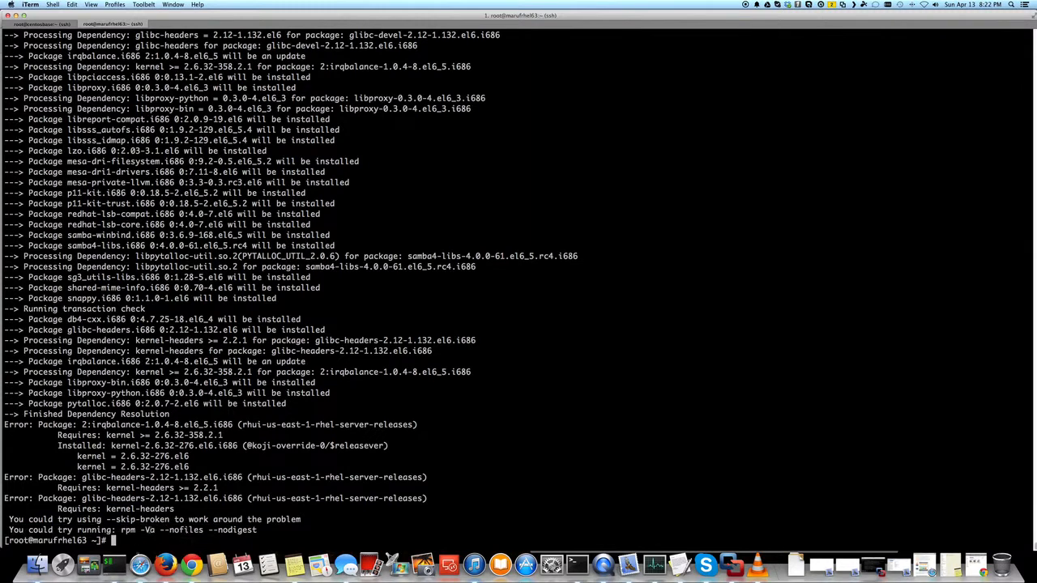
Clear yum's cache with yum clean all, then run yum --exclude=kernel* update --skip-broken.
text(yum clean all)
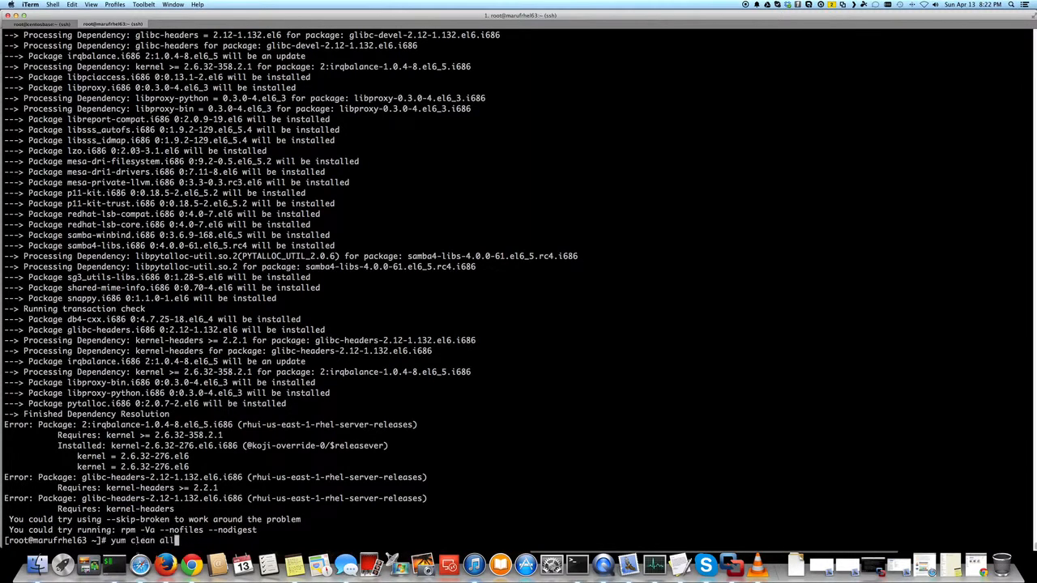
text(yum --exclude=kernel* update --skip-broken)
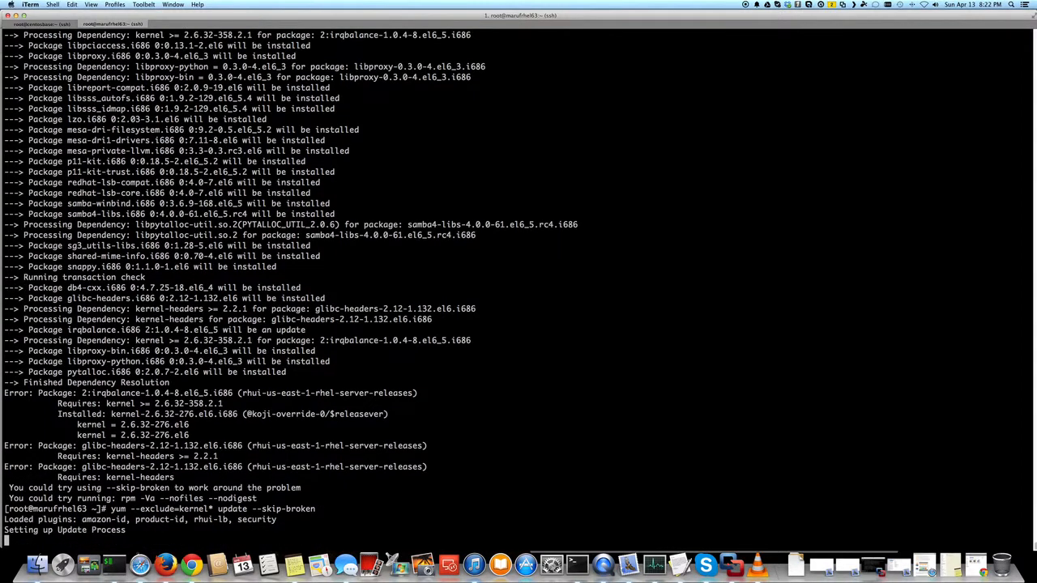
scroll(down, 3)
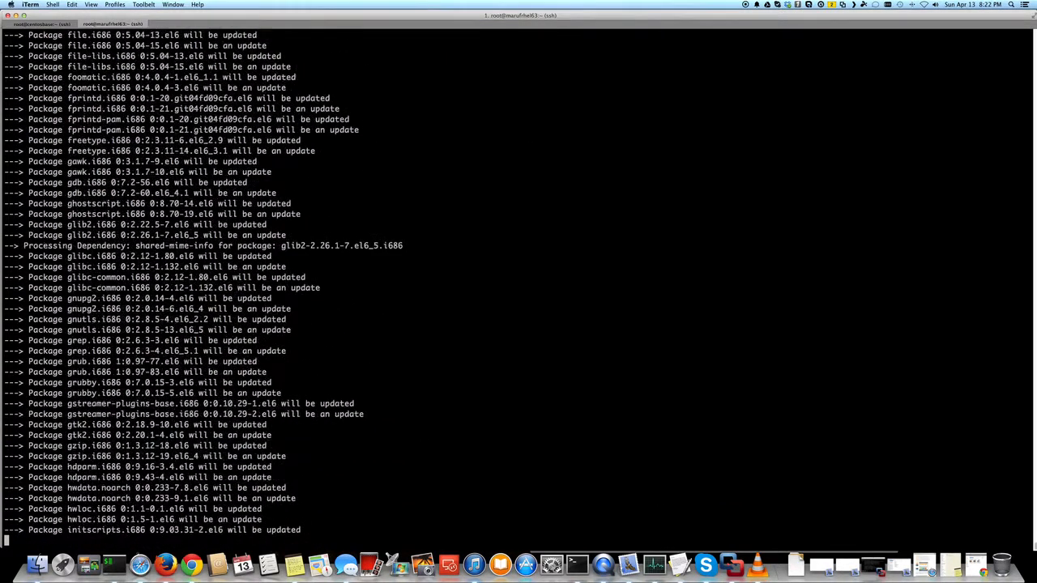
scroll(down, 3)
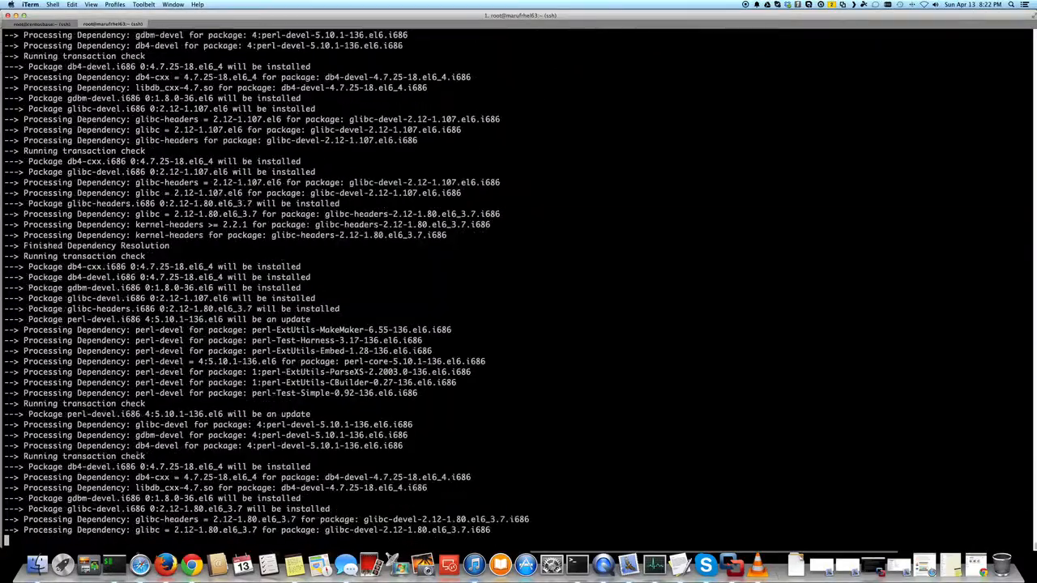
Review the 24-install, 299-upgrade, 267 M transaction summary and decline it with n.
scroll(down, 3)
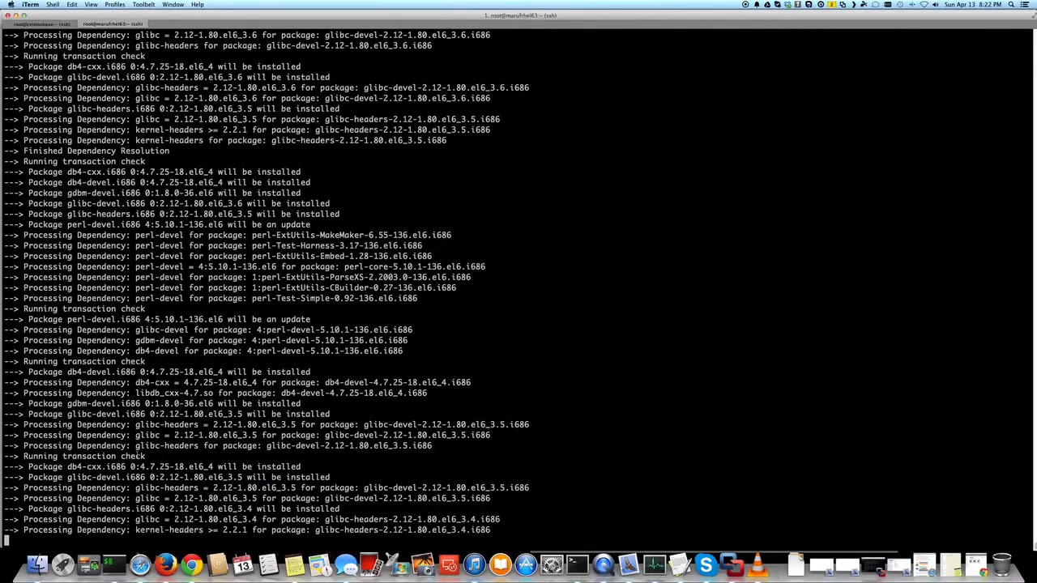
scroll(down, 3)
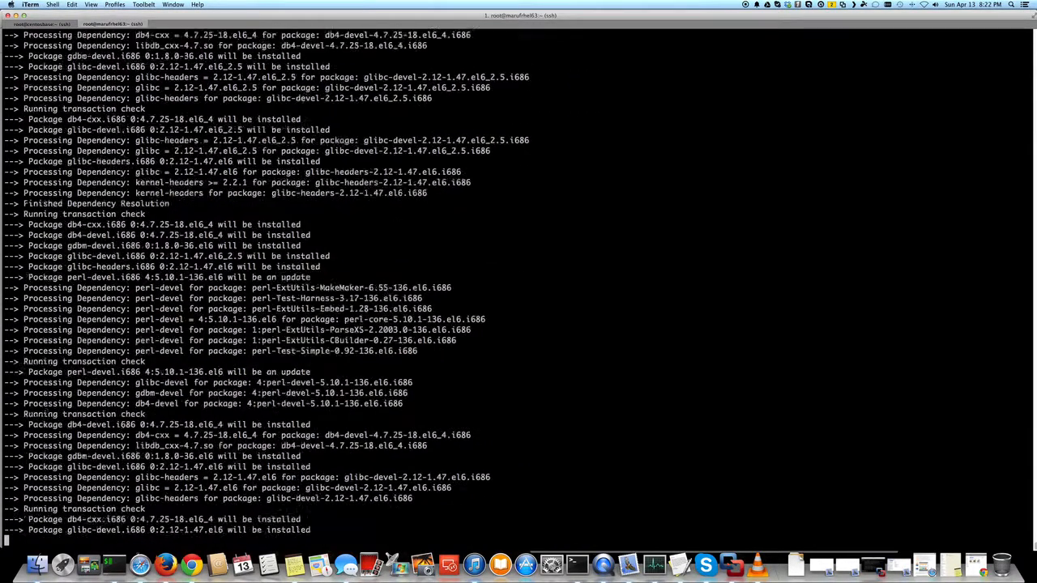
scroll(down, 3)
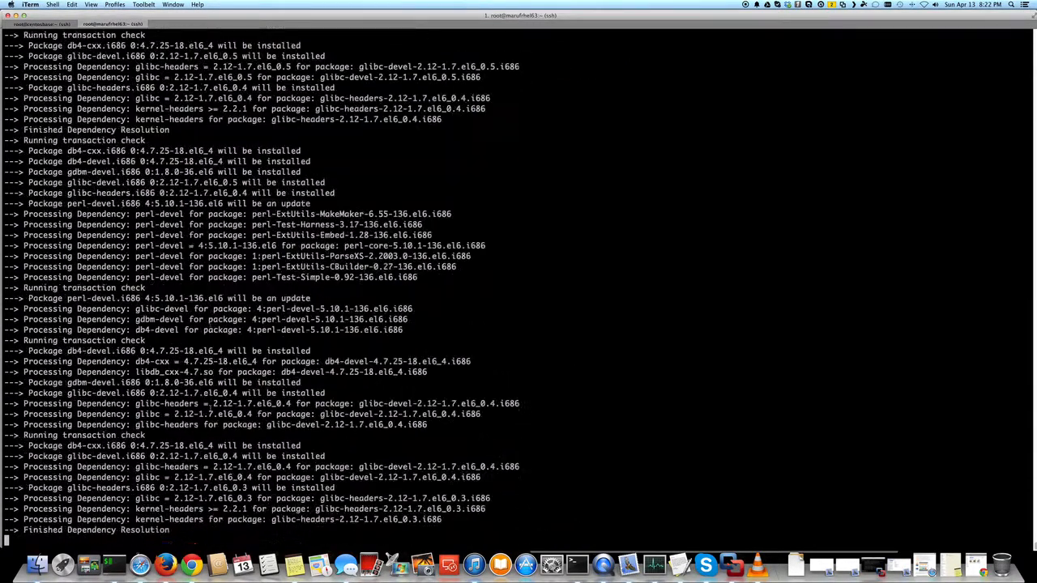
scroll(down, 3)
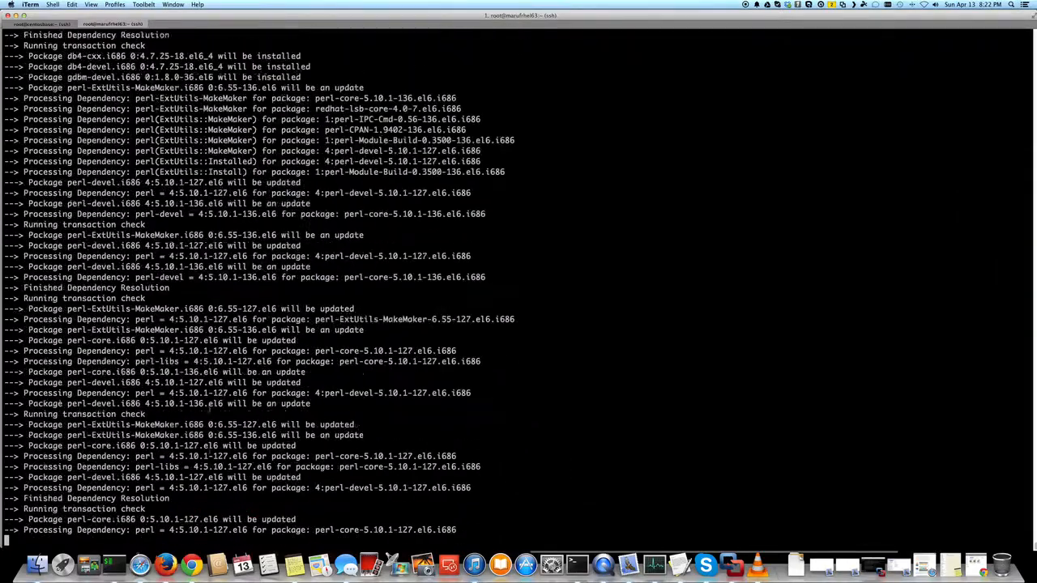
scroll(down, 3)
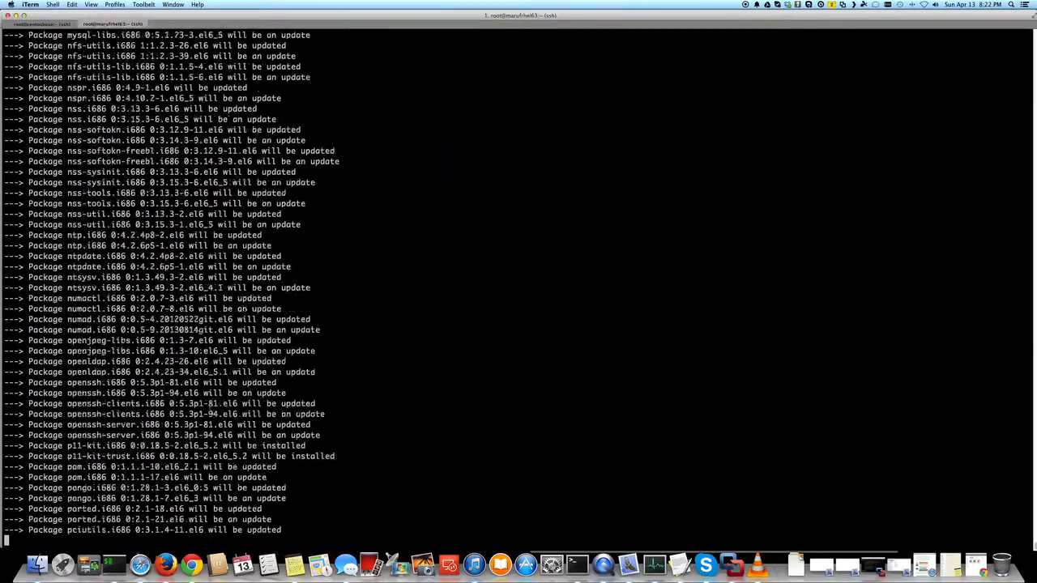
scroll(down, 3)
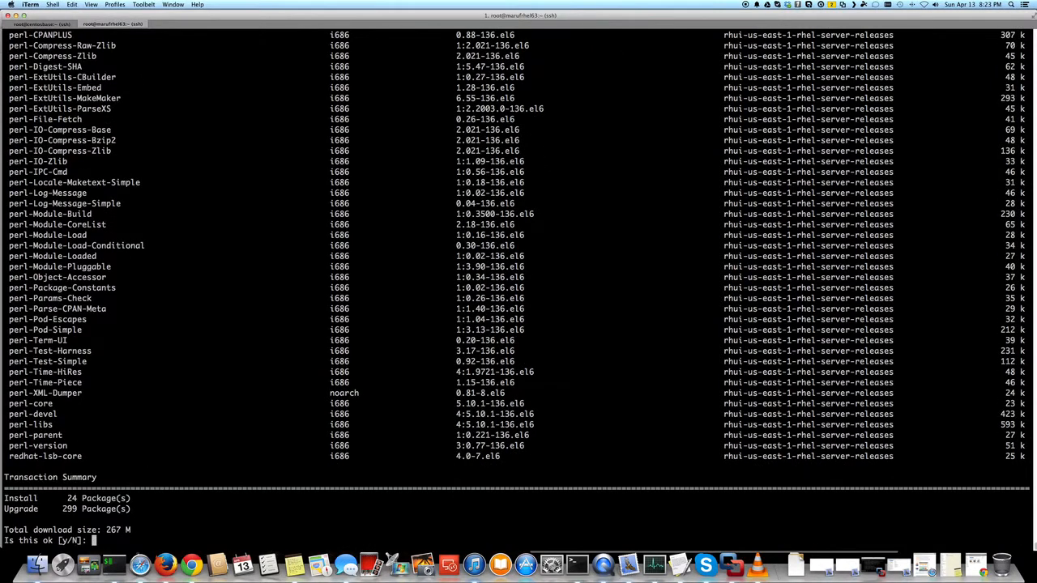
text(n)
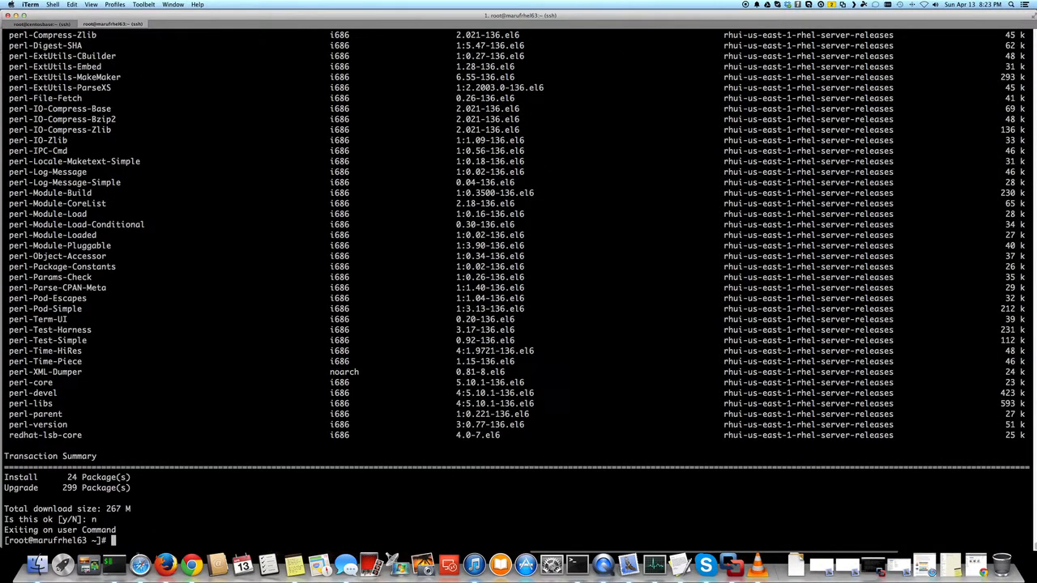